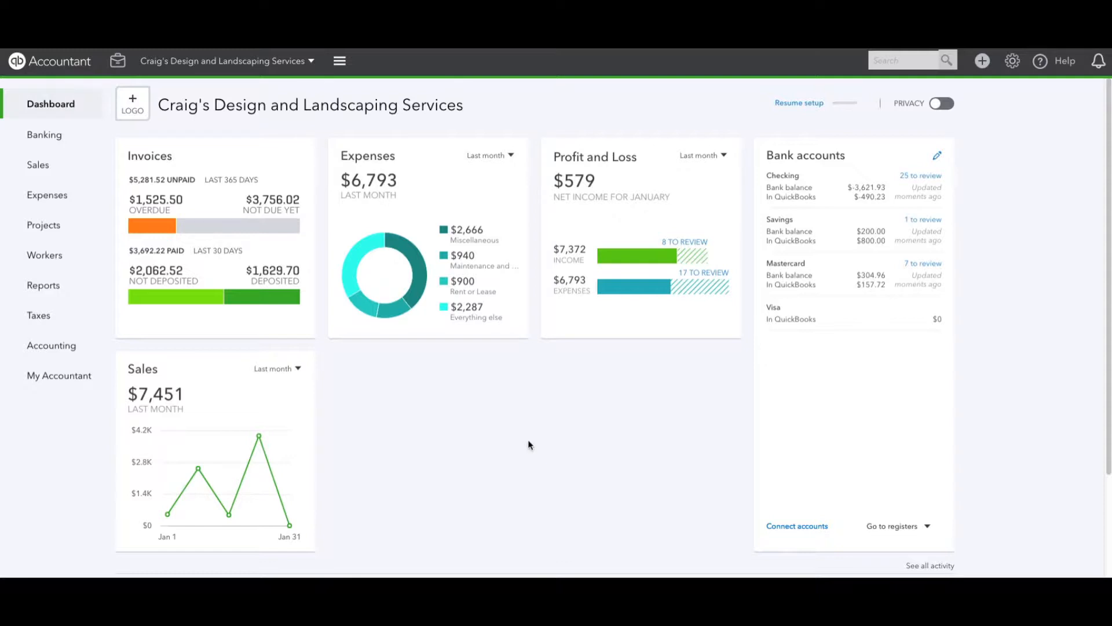
{"action": "mouse_move", "coordinate": [531, 404]}
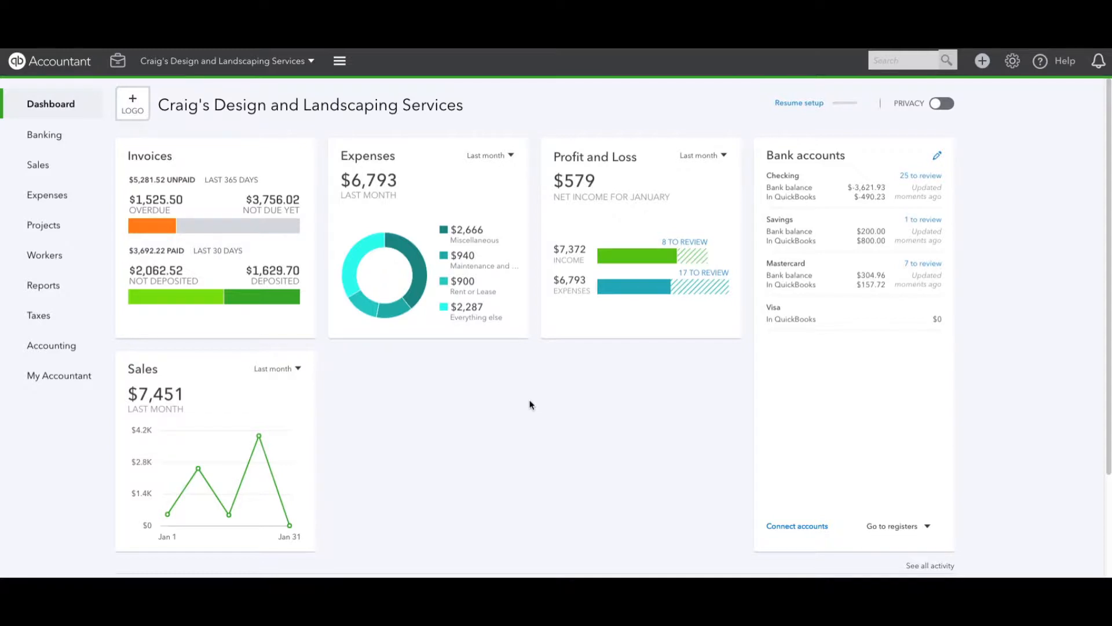
{"action": "mouse_move", "coordinate": [407, 405]}
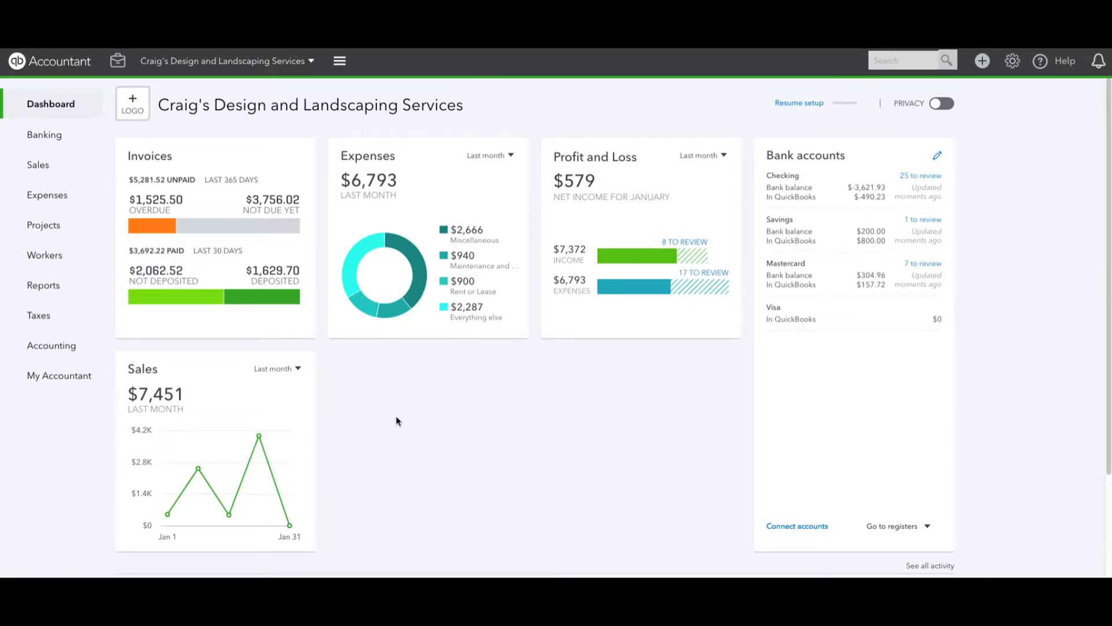
{"action": "mouse_move", "coordinate": [291, 349]}
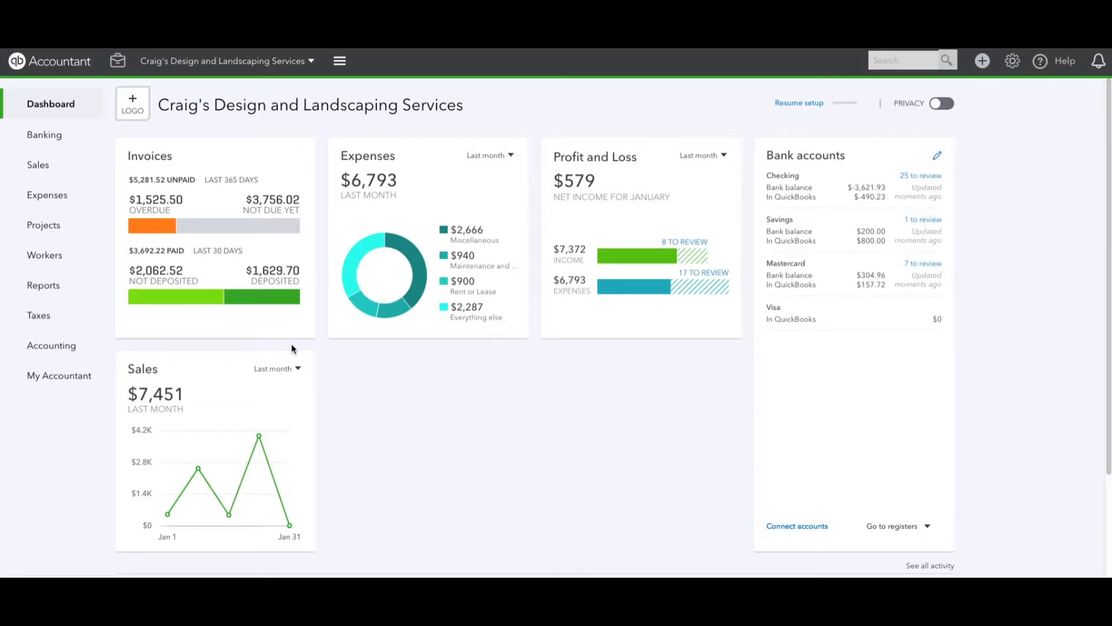
{"action": "mouse_move", "coordinate": [289, 359]}
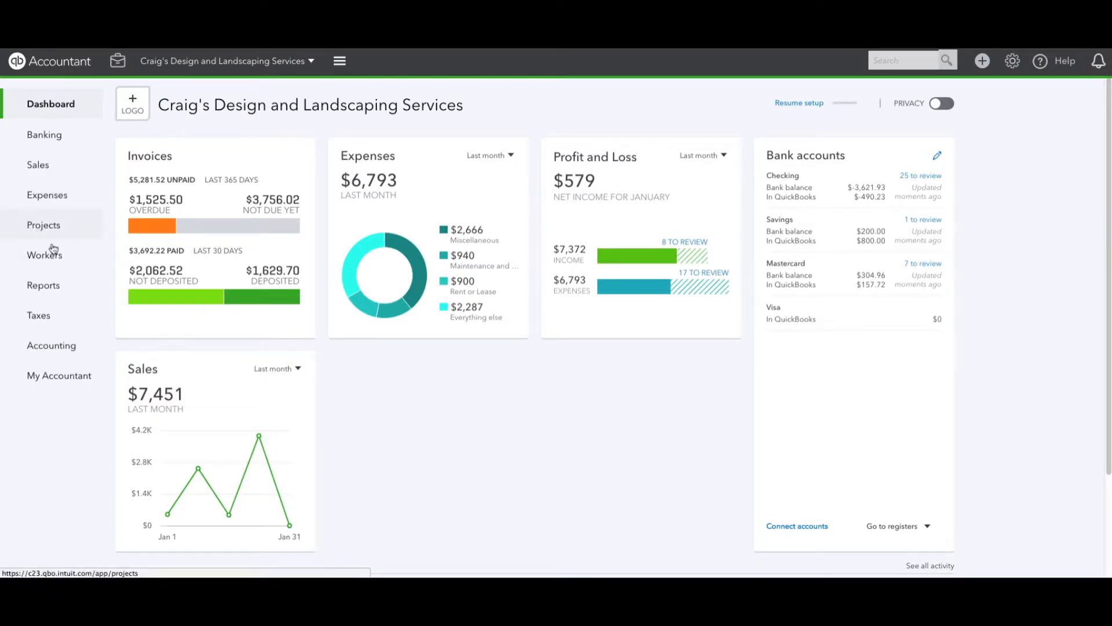
Step: Open the Contractors list from the Workers menu
{"action": "left_click", "coordinate": [44, 255]}
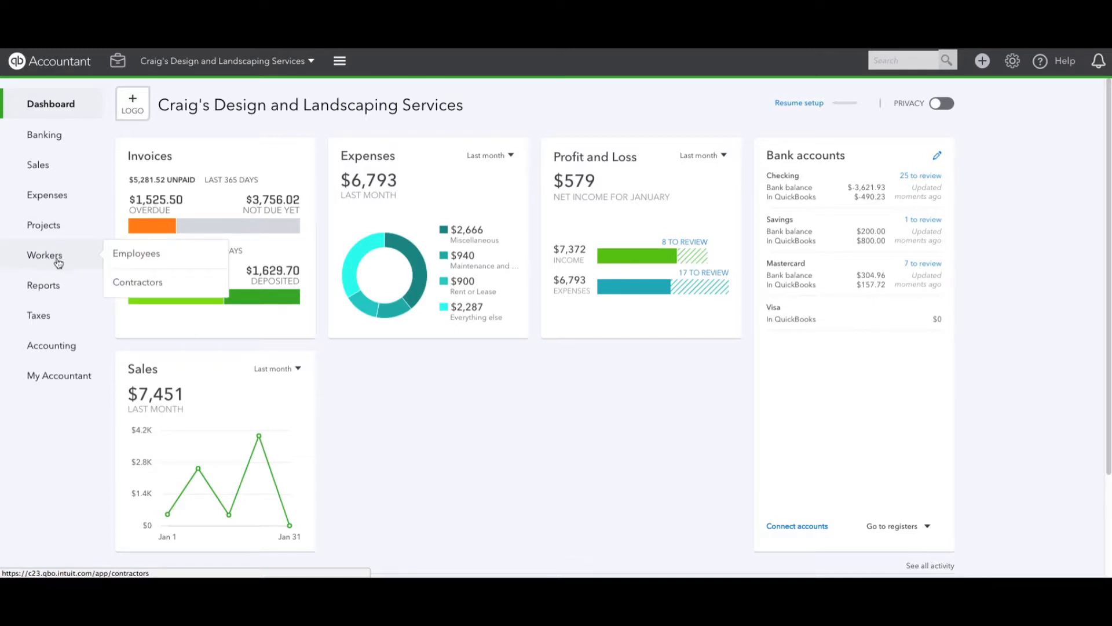
{"action": "left_click", "coordinate": [139, 281]}
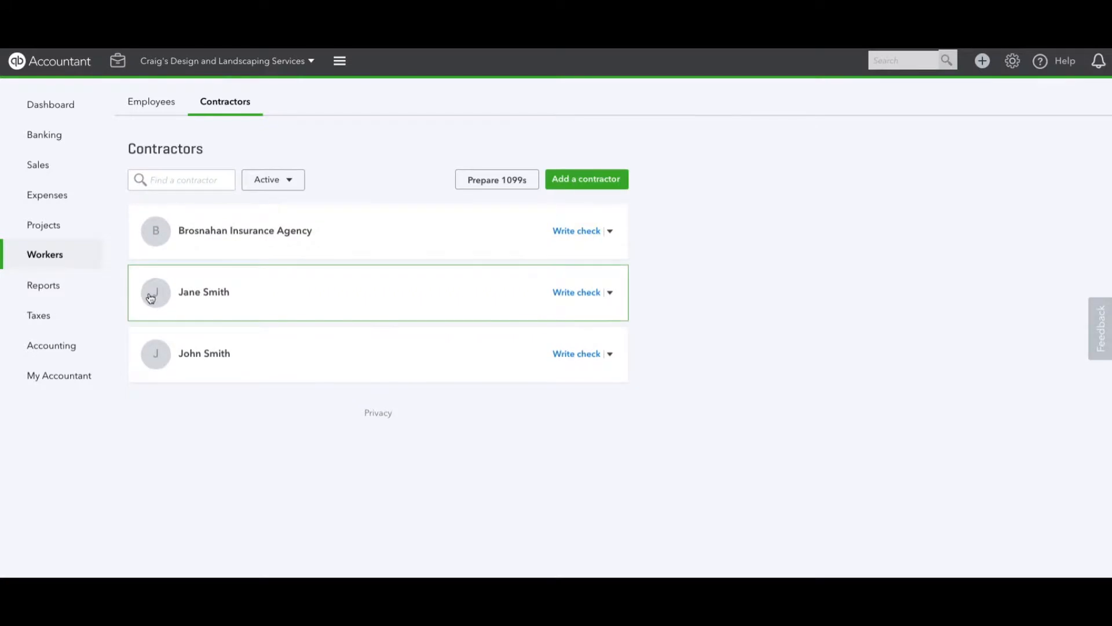
{"action": "mouse_move", "coordinate": [268, 311]}
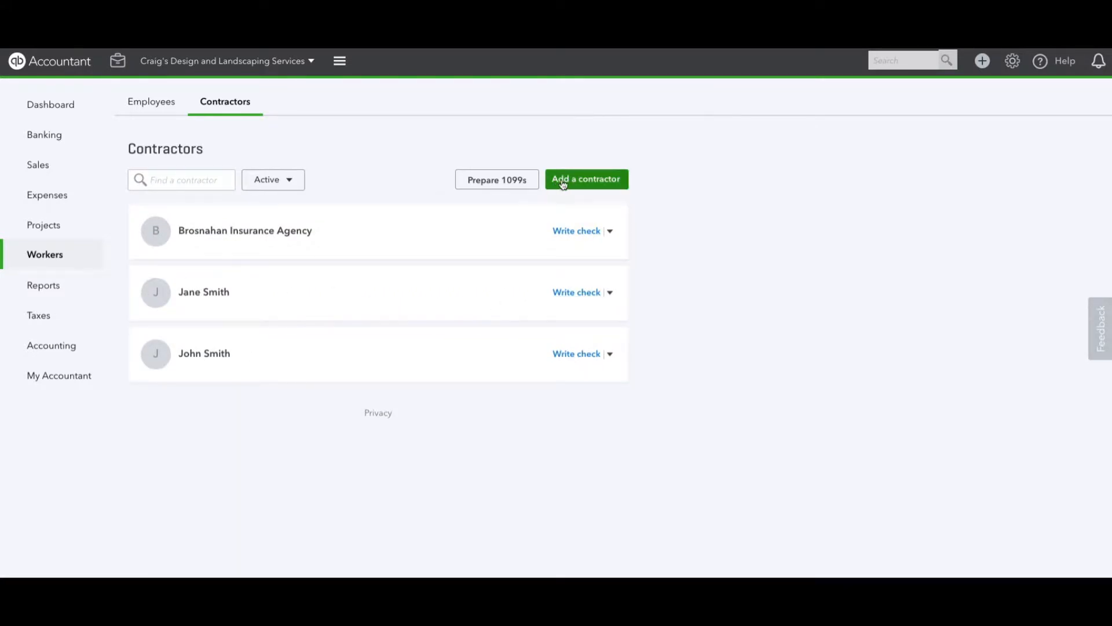
Step: Add contractor Joe Smith with his email, with the profile invitation email unticked
{"action": "left_click", "coordinate": [585, 179]}
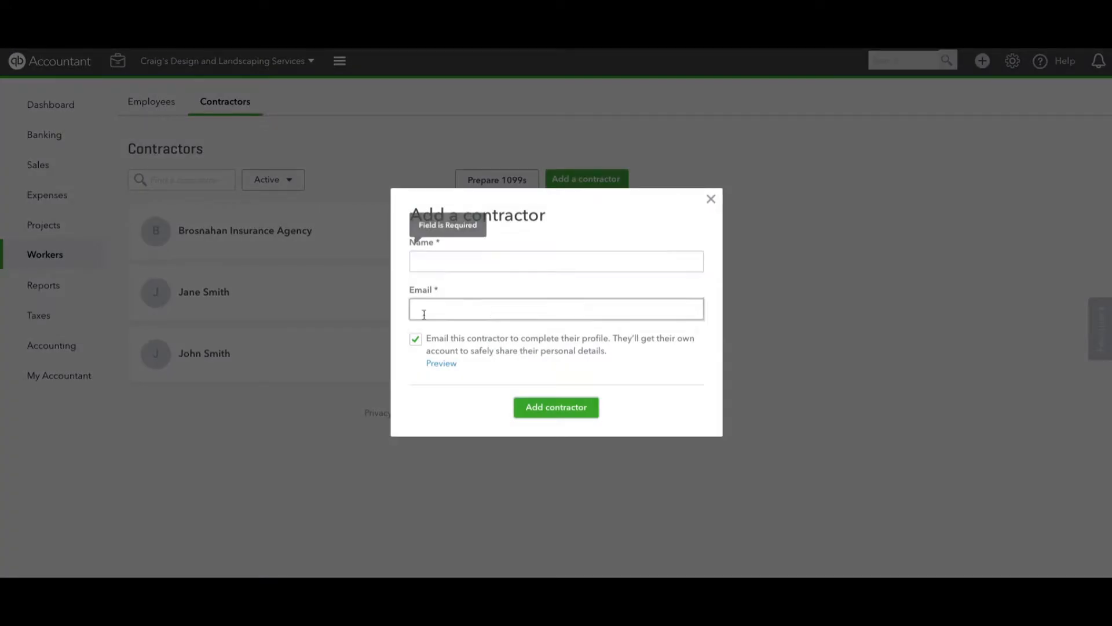
{"action": "left_click", "coordinate": [415, 338]}
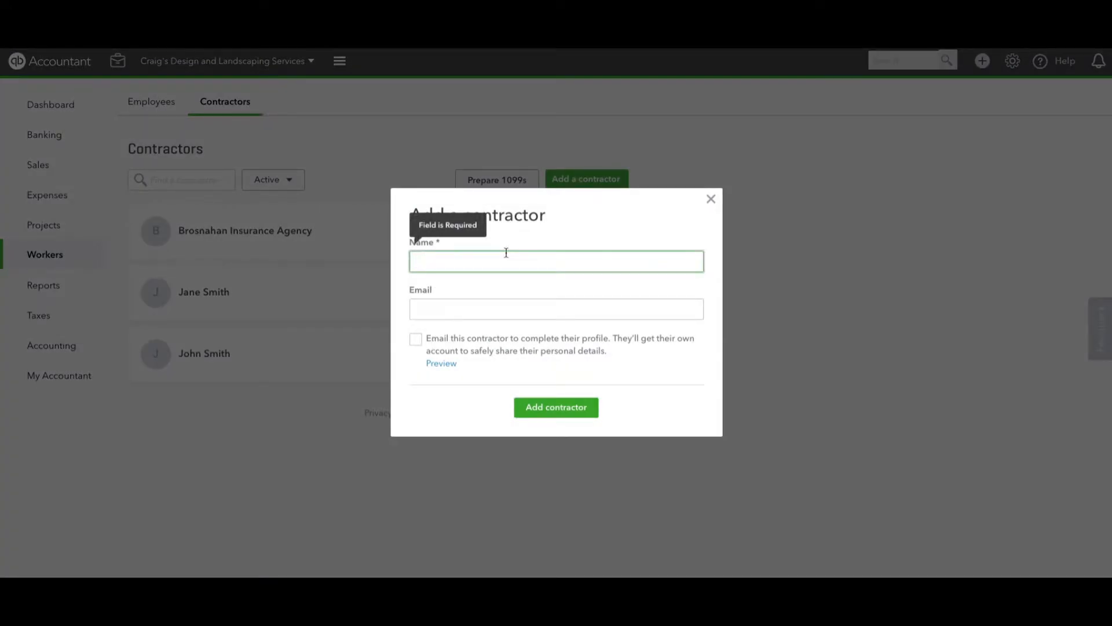
{"action": "type", "text": "Joe Sith"}
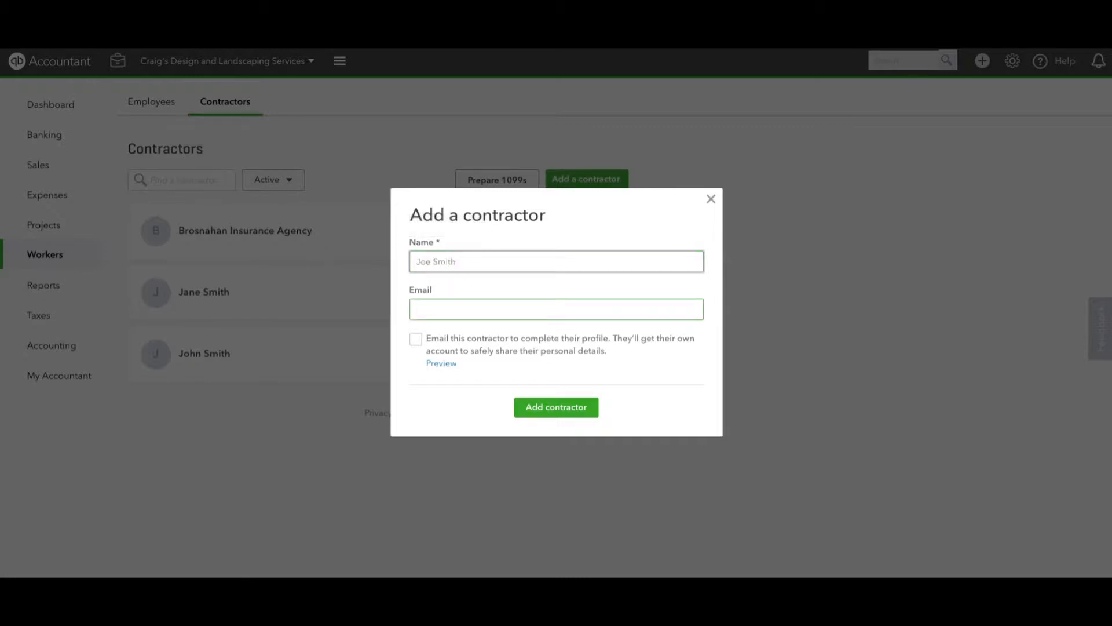
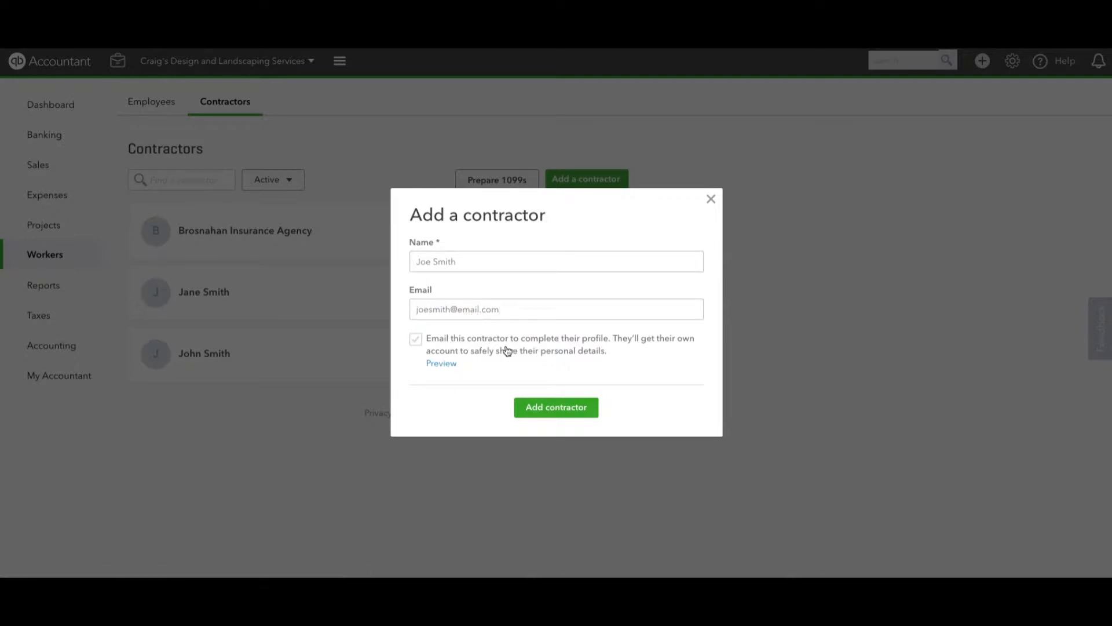
{"action": "left_click", "coordinate": [415, 339]}
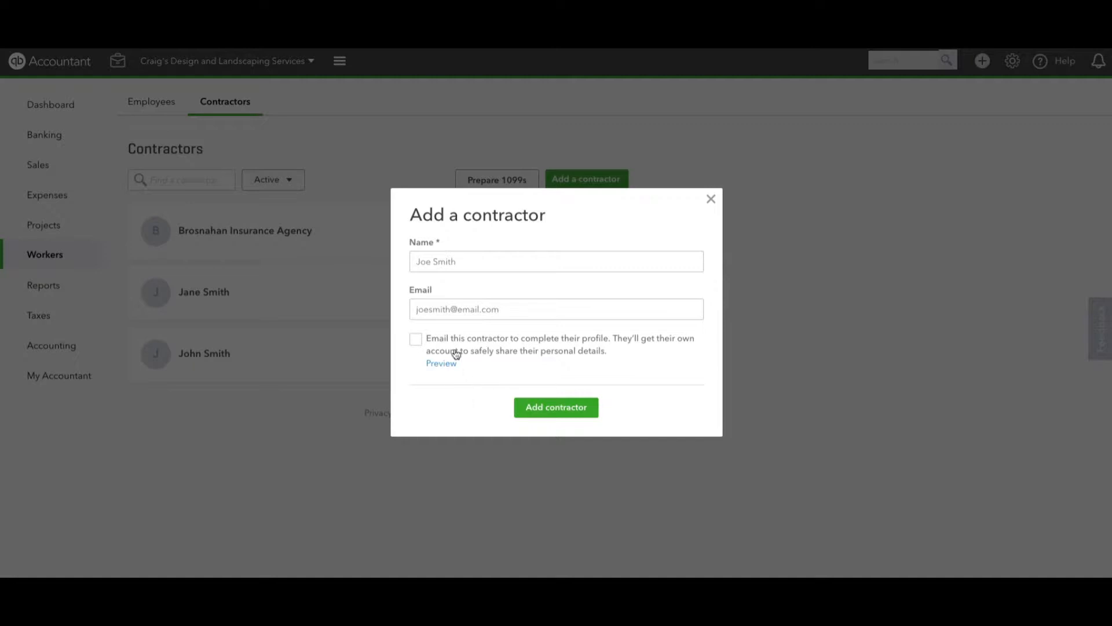
{"action": "mouse_move", "coordinate": [490, 410]}
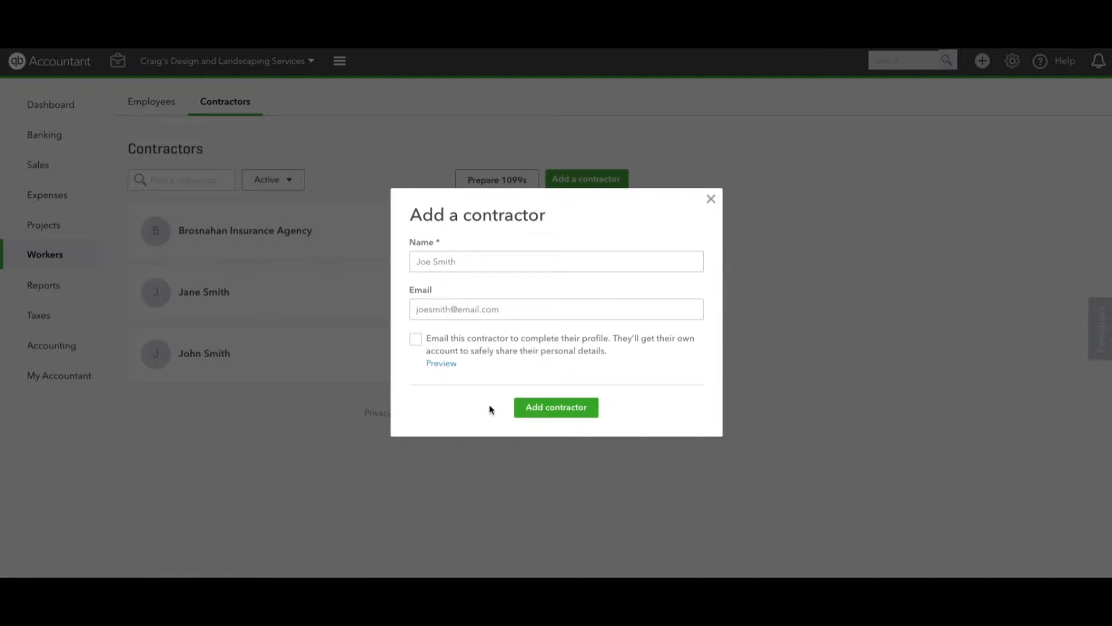
{"action": "left_click", "coordinate": [556, 407]}
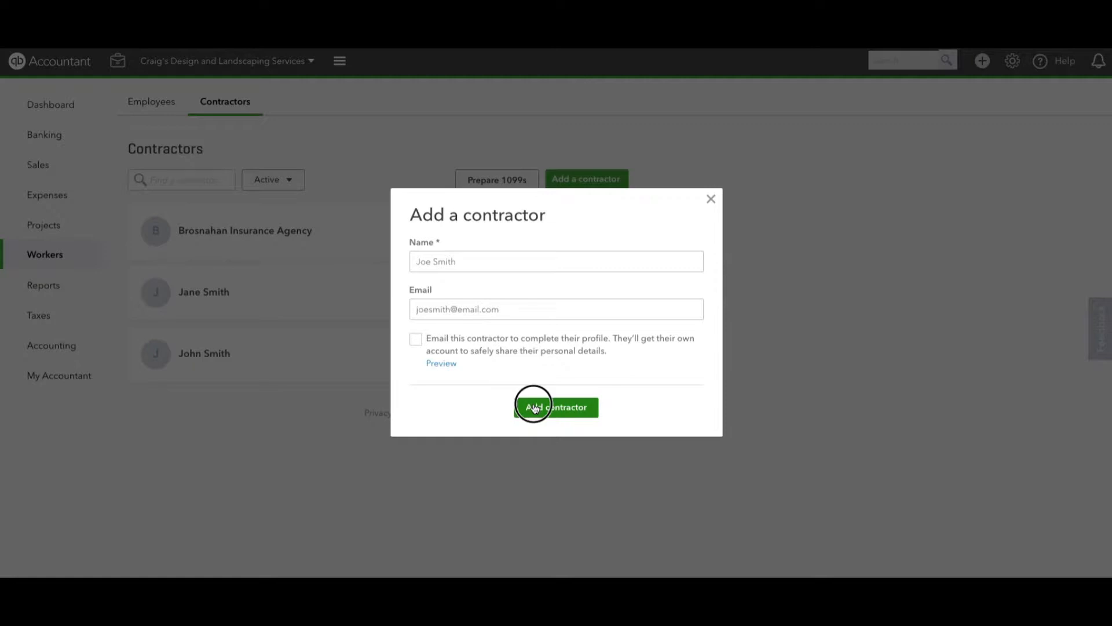
{"action": "left_click", "coordinate": [556, 407]}
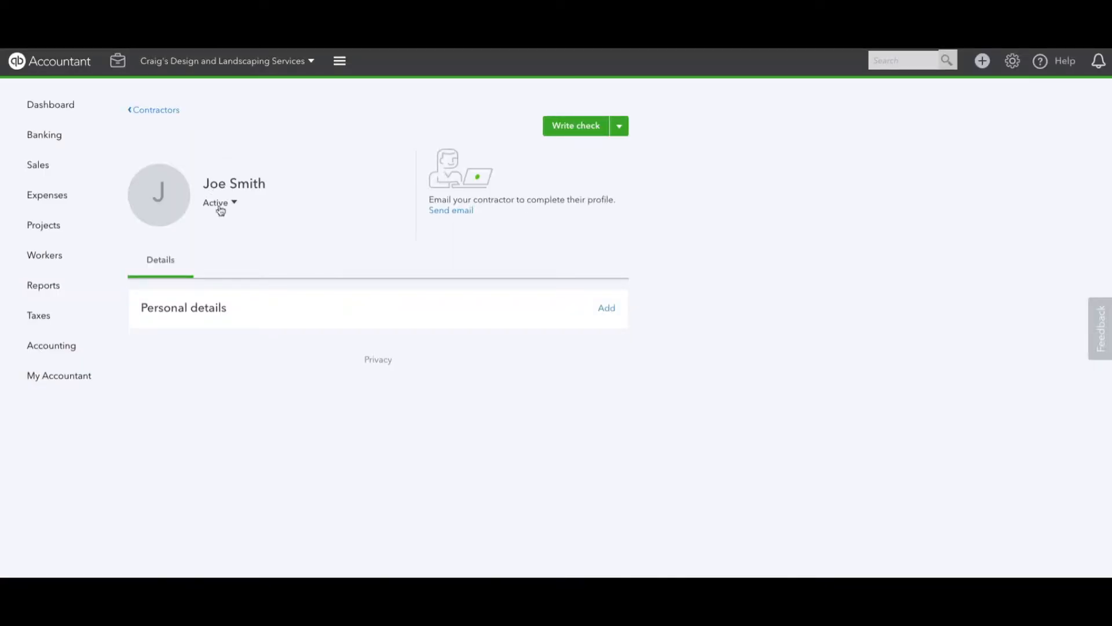
{"action": "mouse_move", "coordinate": [263, 335]}
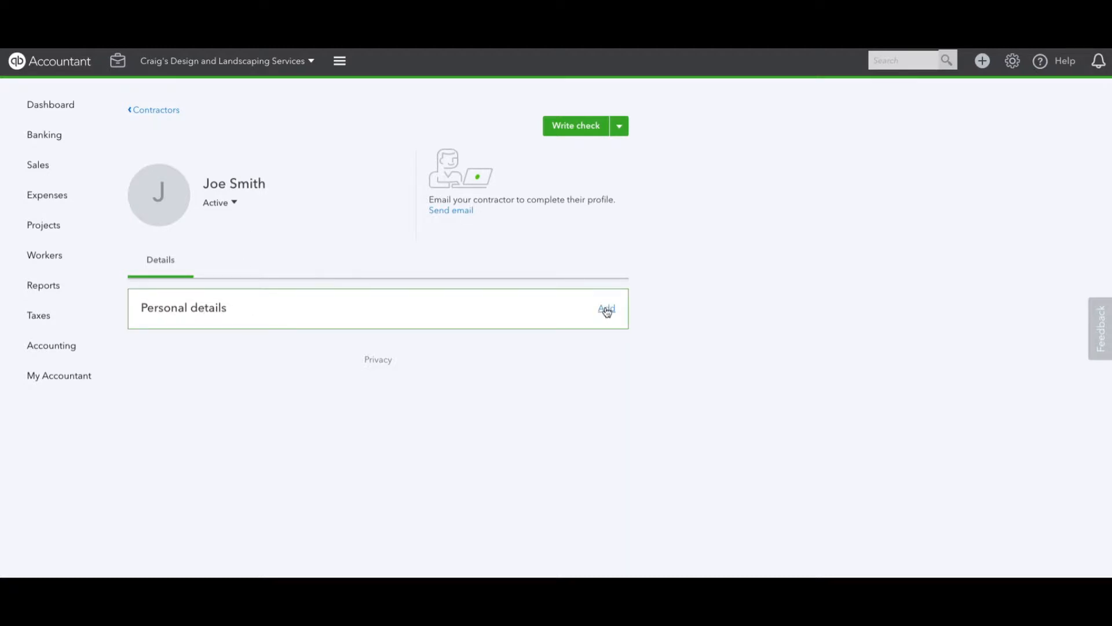
Step: Open the Personal details form on Joe Smith's contractor profile
{"action": "left_click", "coordinate": [606, 307]}
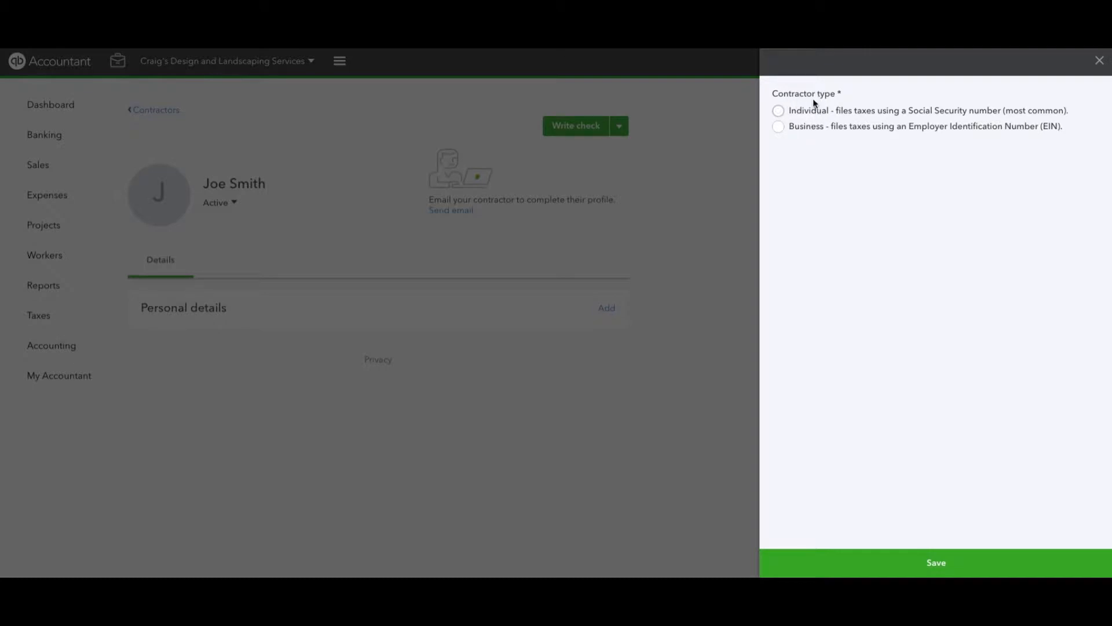
Step: Mark Joe Smith as an individual and enter his name and Social Security number
{"action": "left_click", "coordinate": [778, 127]}
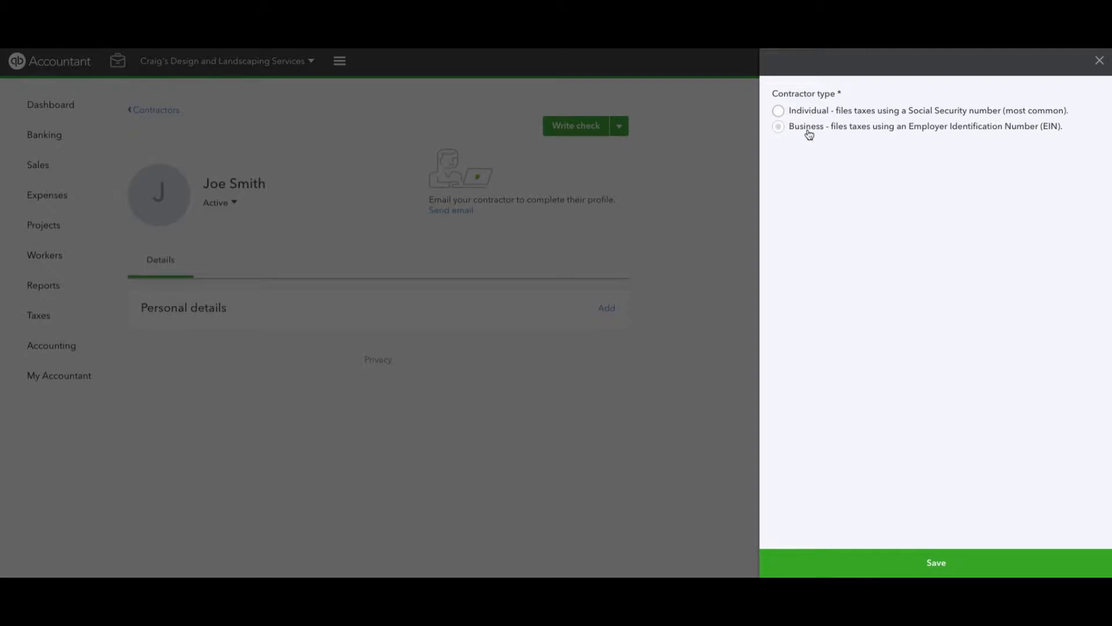
{"action": "mouse_move", "coordinate": [920, 122]}
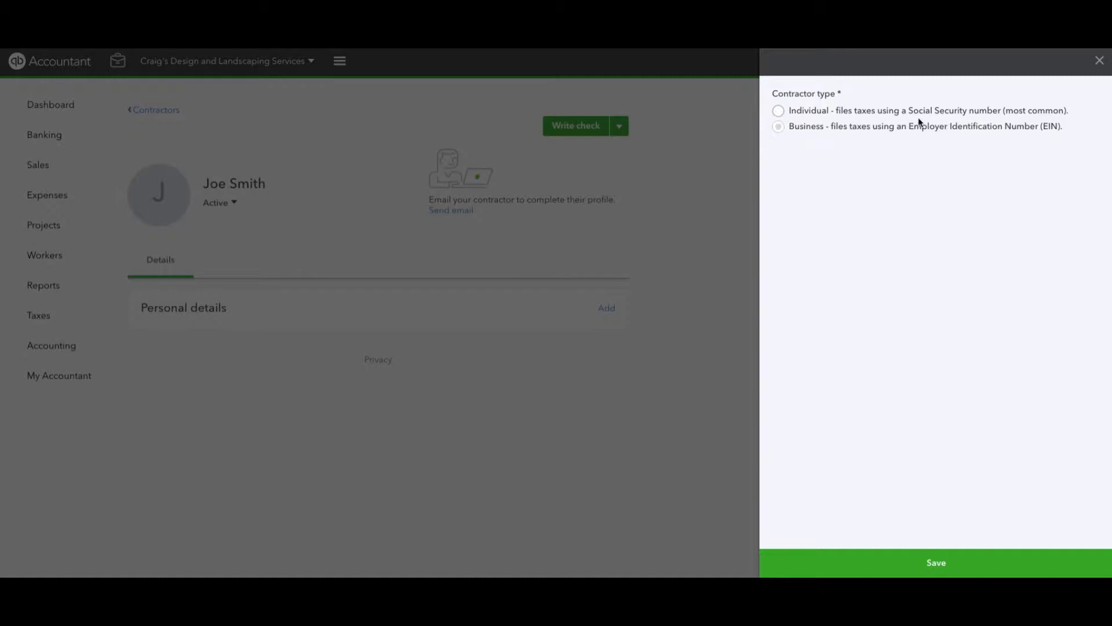
{"action": "left_click", "coordinate": [778, 110]}
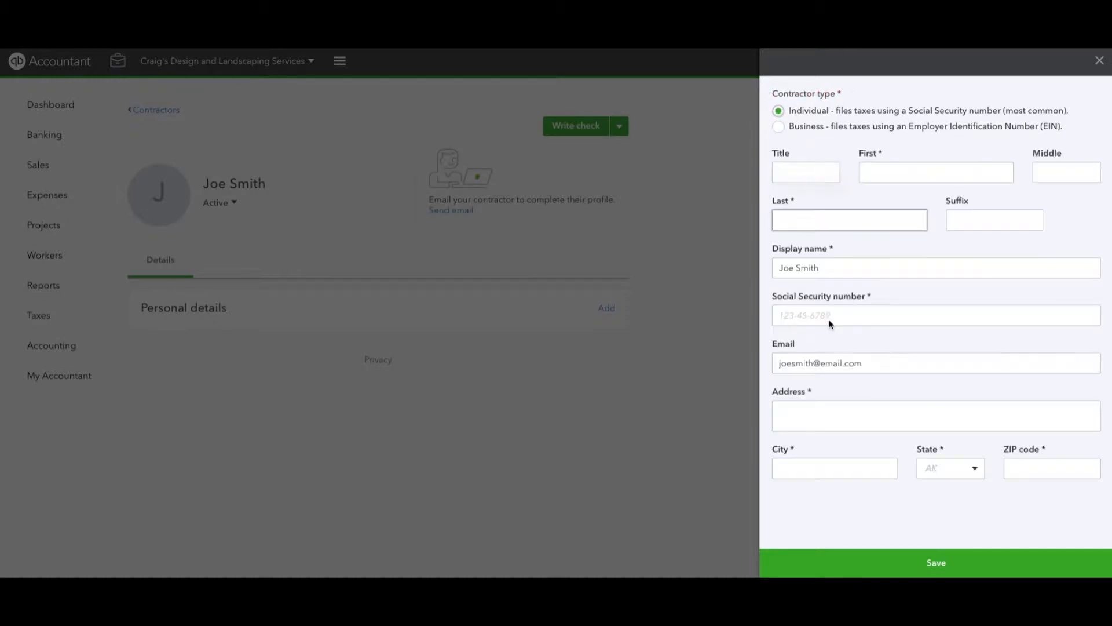
{"action": "type", "text": "Jo"}
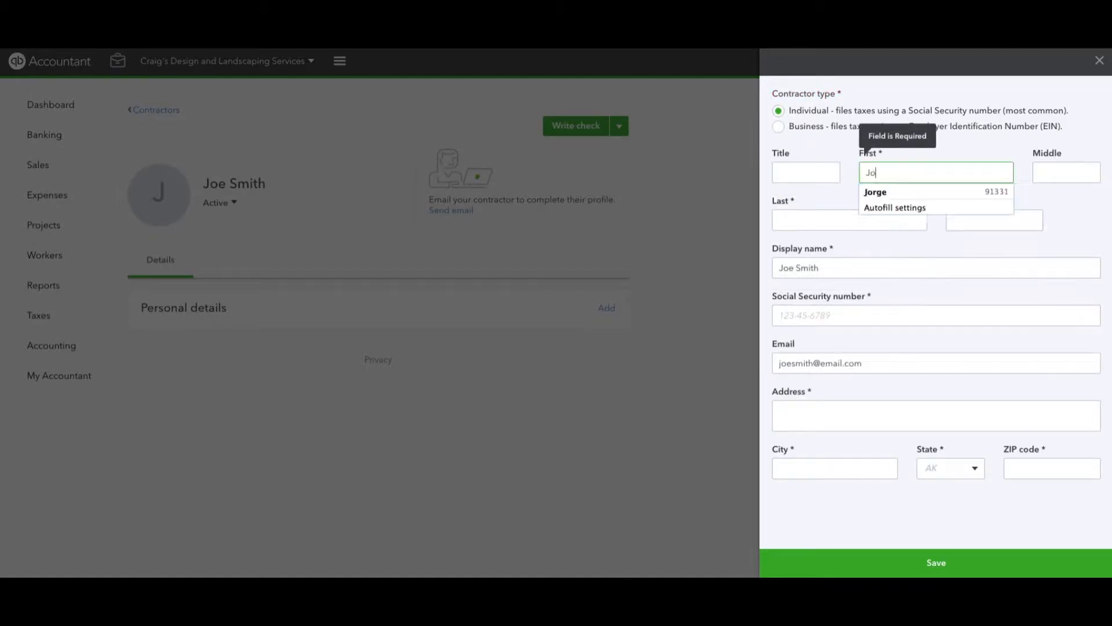
{"action": "left_click", "coordinate": [994, 220]}
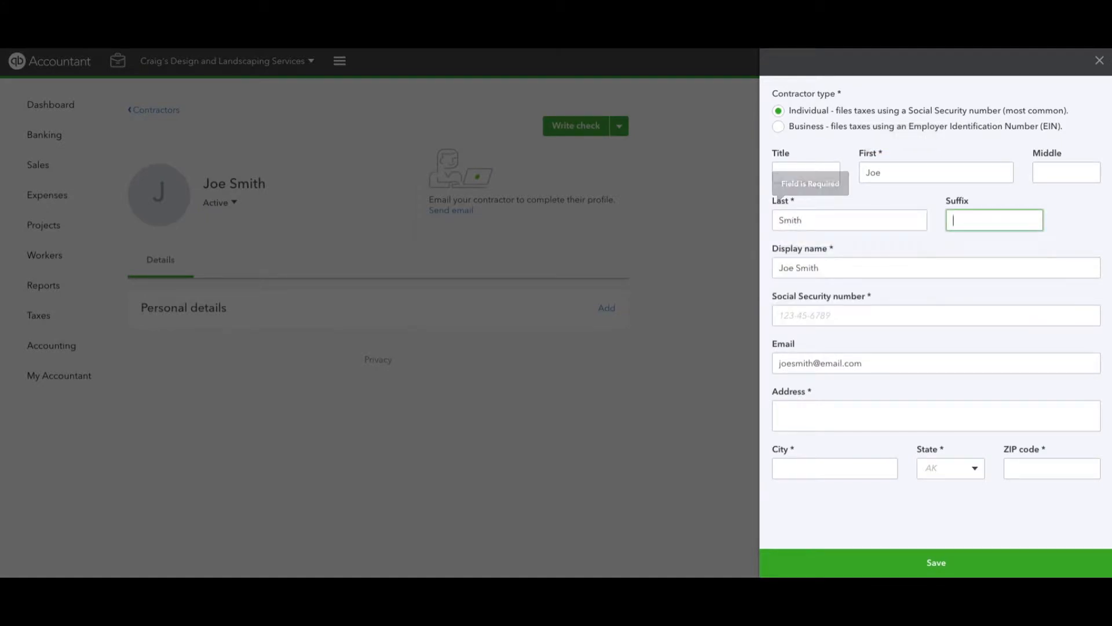
{"action": "left_click", "coordinate": [936, 315]}
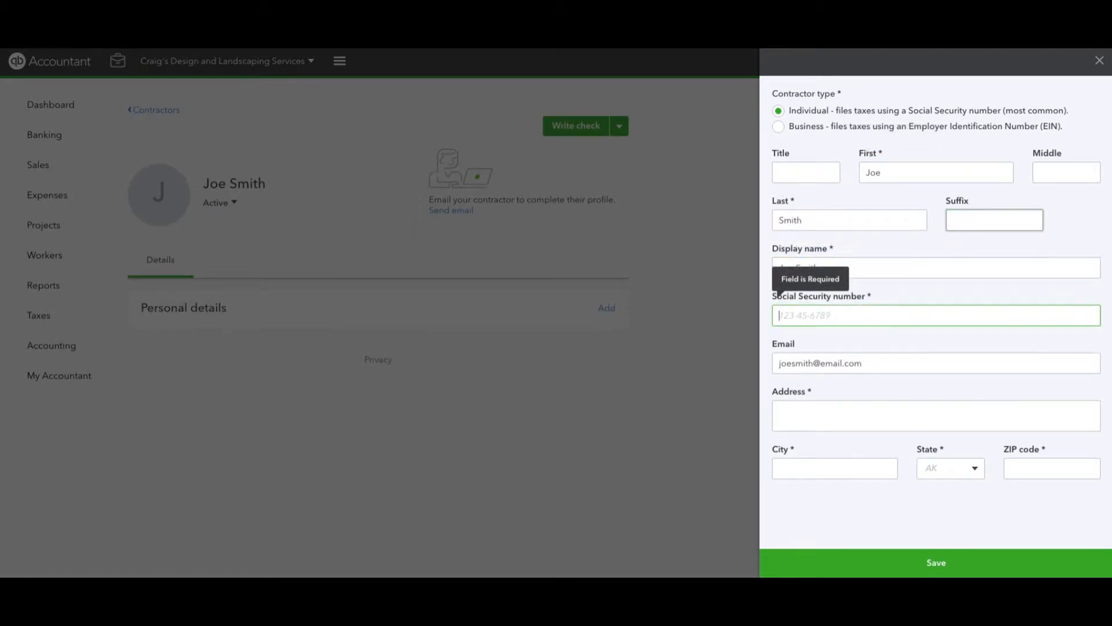
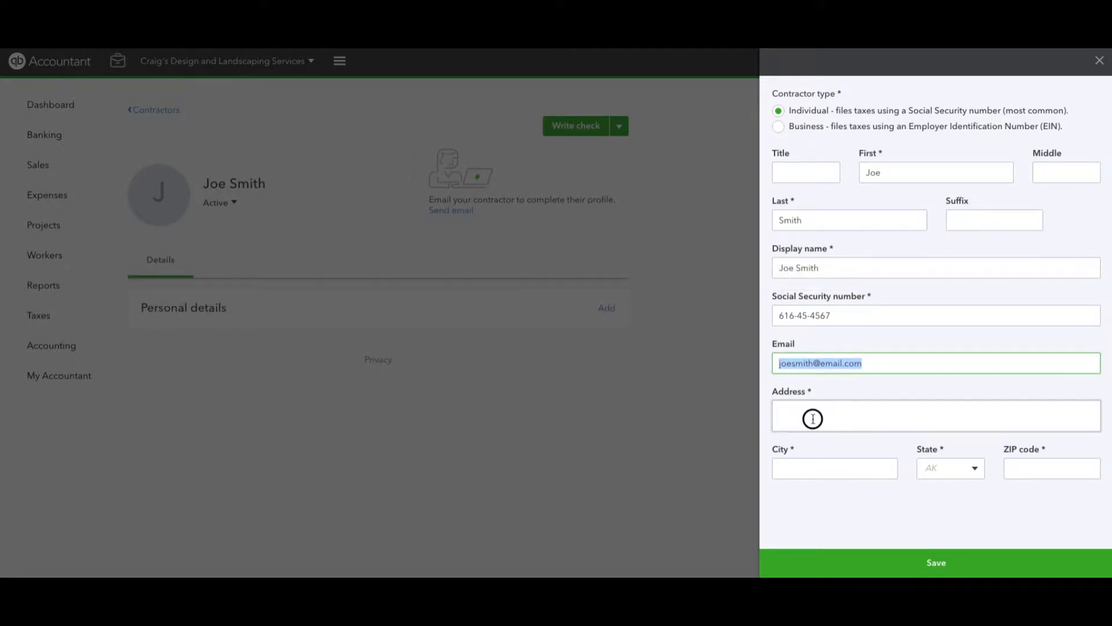
Step: Enter the address in Los Angeles, CA 90210 and save the details
{"action": "type", "text": "123M"}
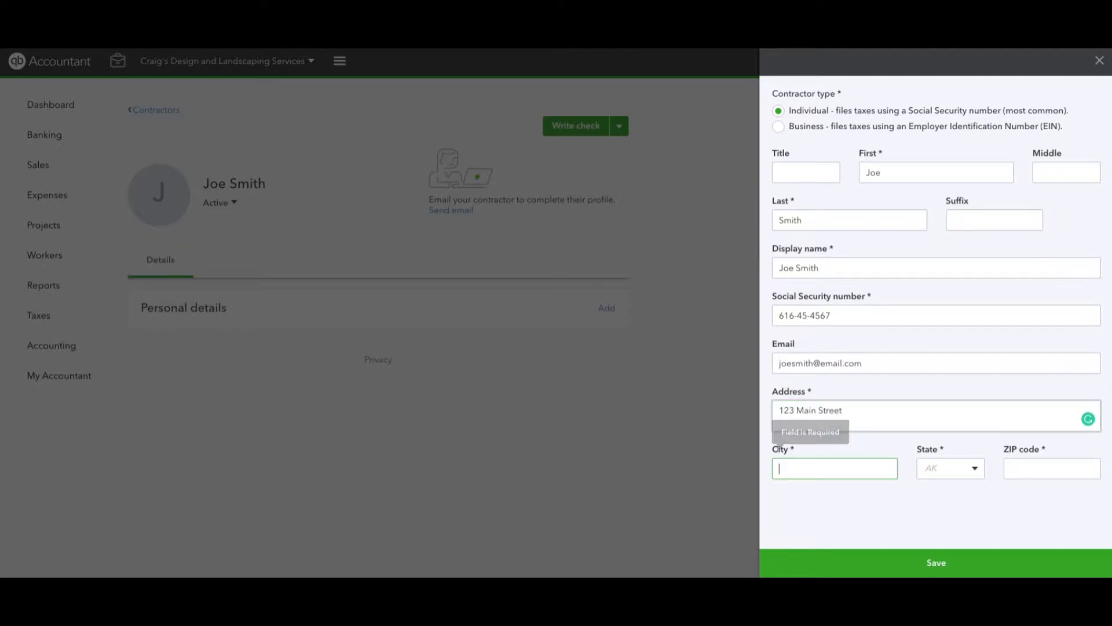
{"action": "type", "text": "Los Angeles"}
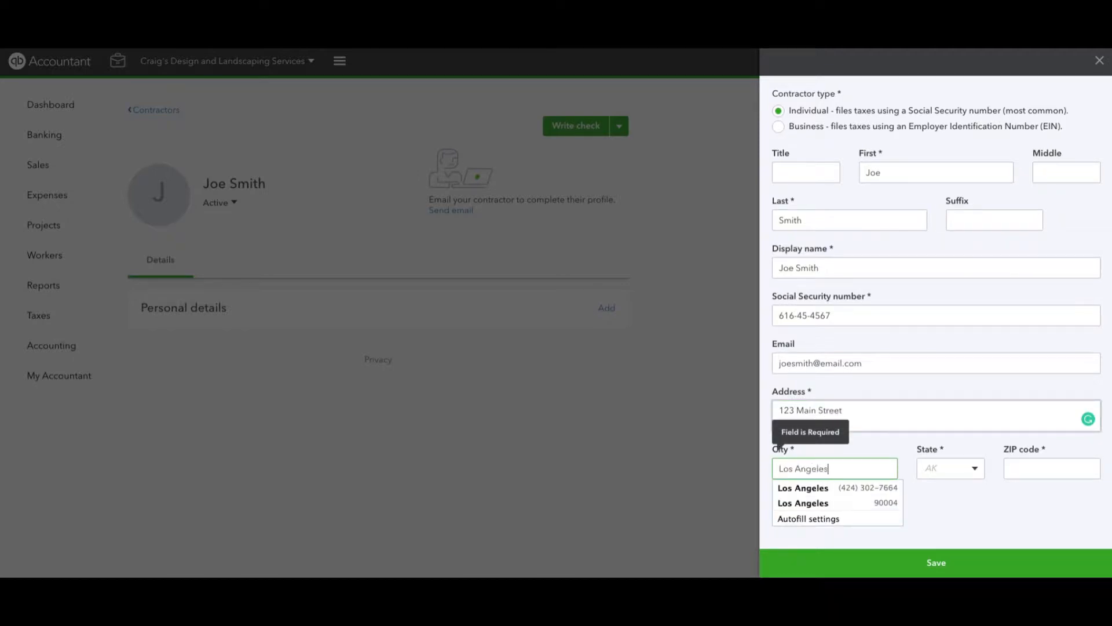
{"action": "left_click", "coordinate": [949, 468]}
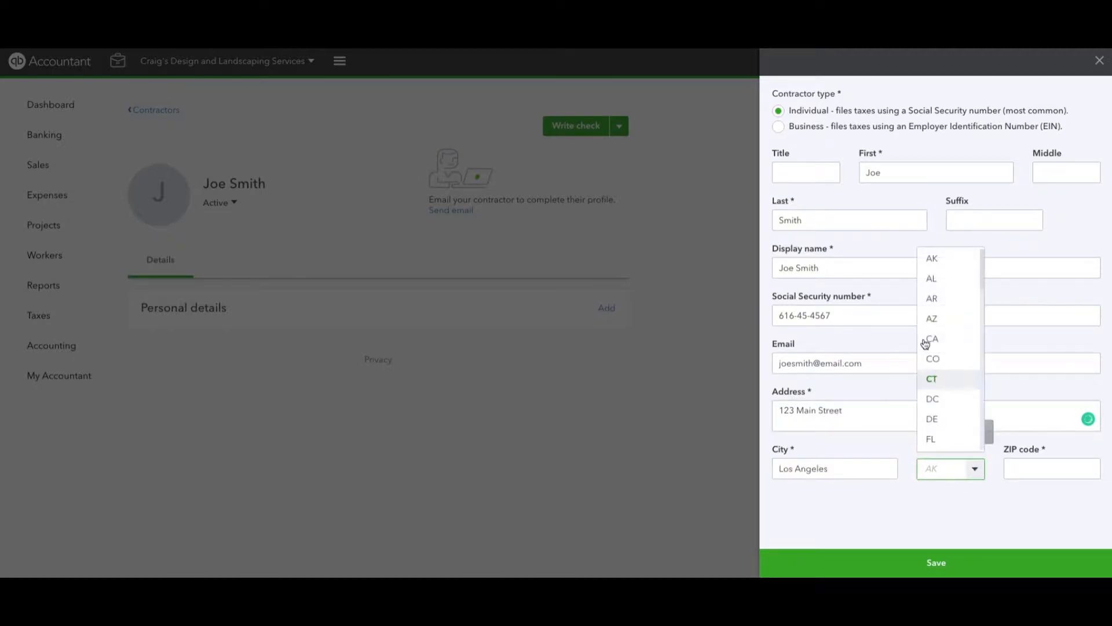
{"action": "left_click", "coordinate": [932, 339]}
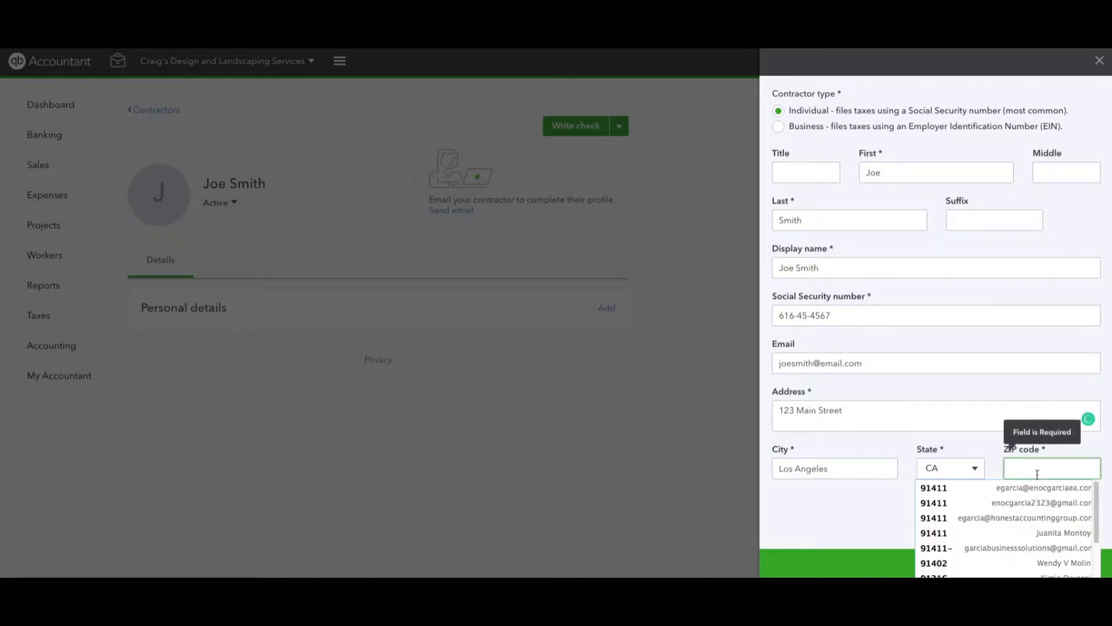
{"action": "type", "text": "90210"}
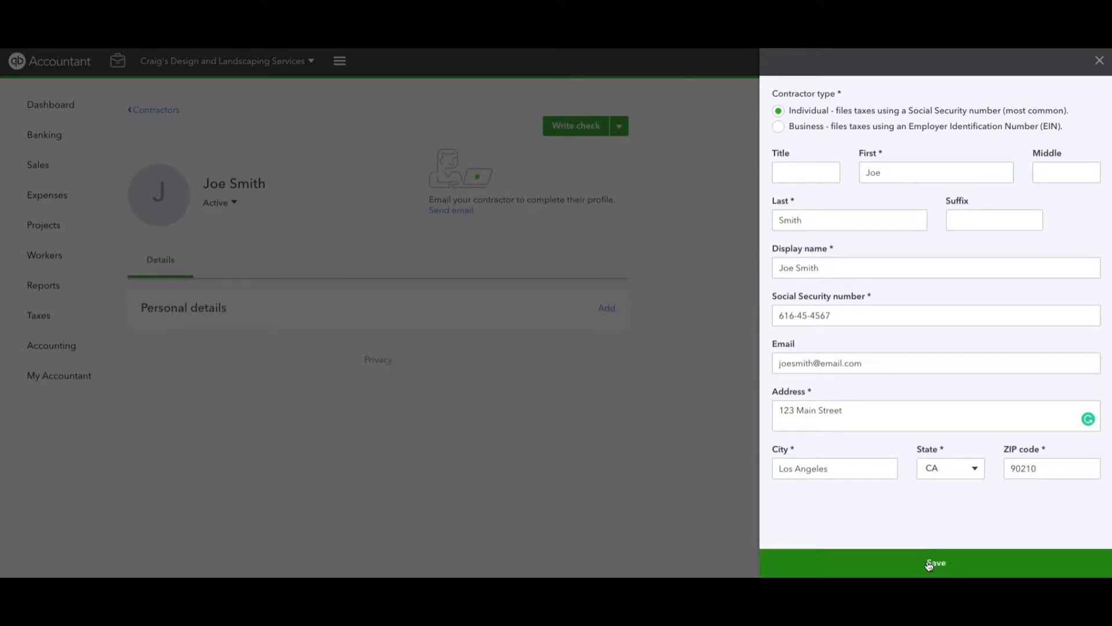
{"action": "left_click", "coordinate": [935, 562]}
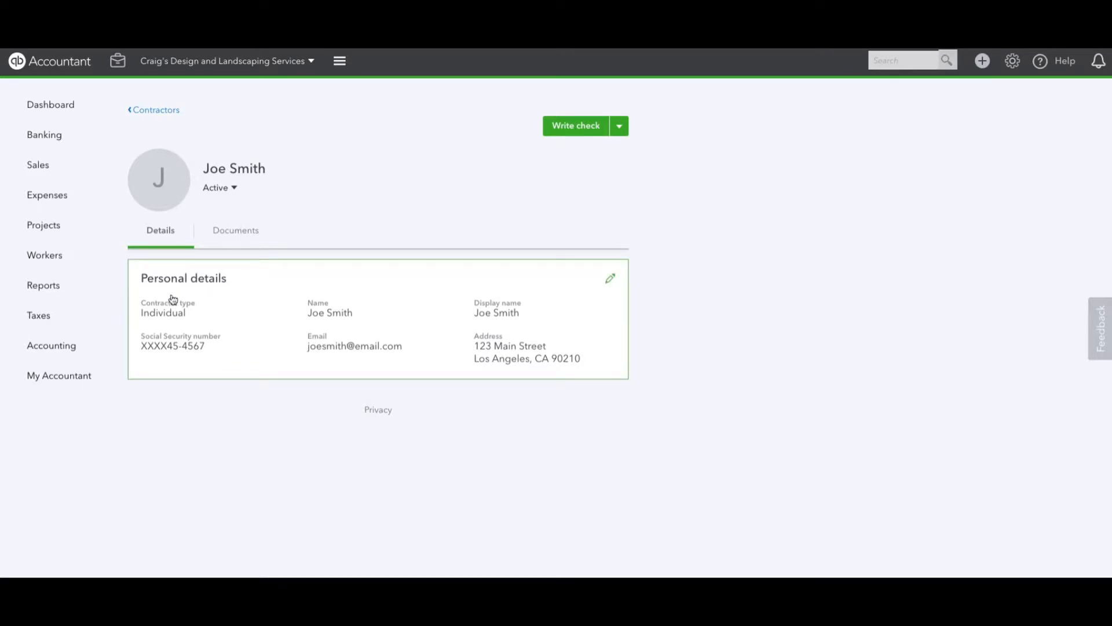
{"action": "mouse_move", "coordinate": [437, 361]}
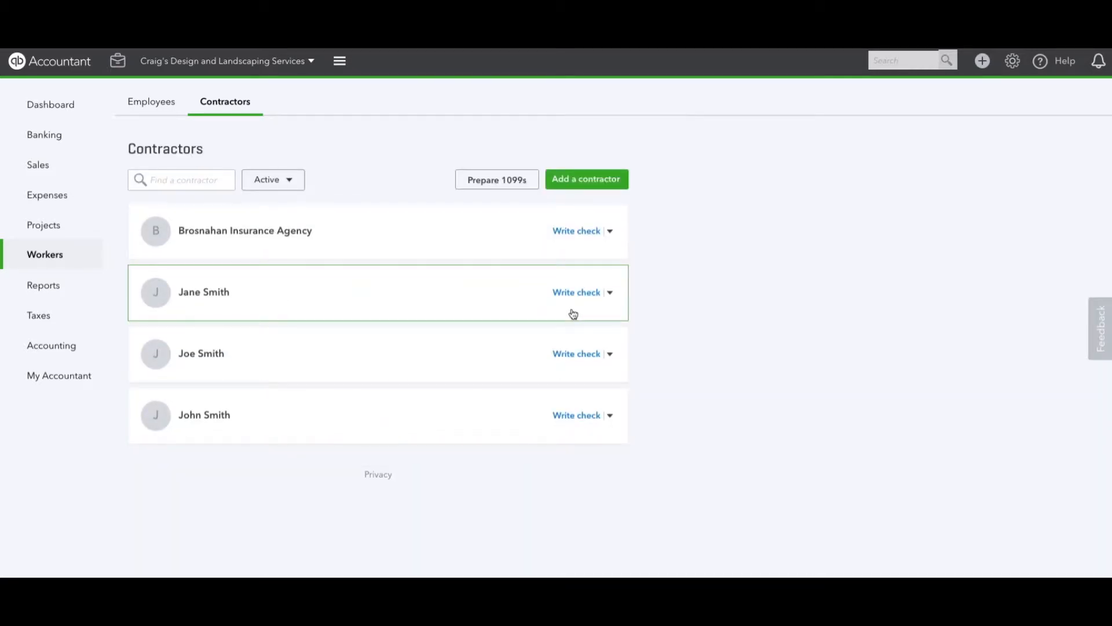
{"action": "mouse_move", "coordinate": [706, 275]}
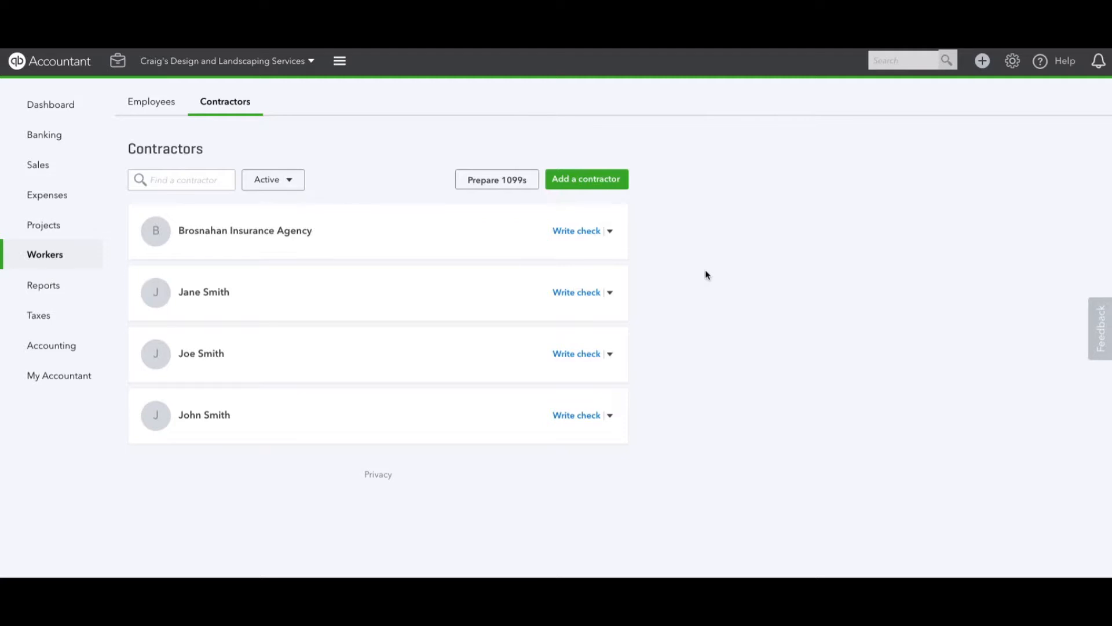
Step: Return to the Contractors list and open the + Create menu
{"action": "left_click", "coordinate": [982, 61]}
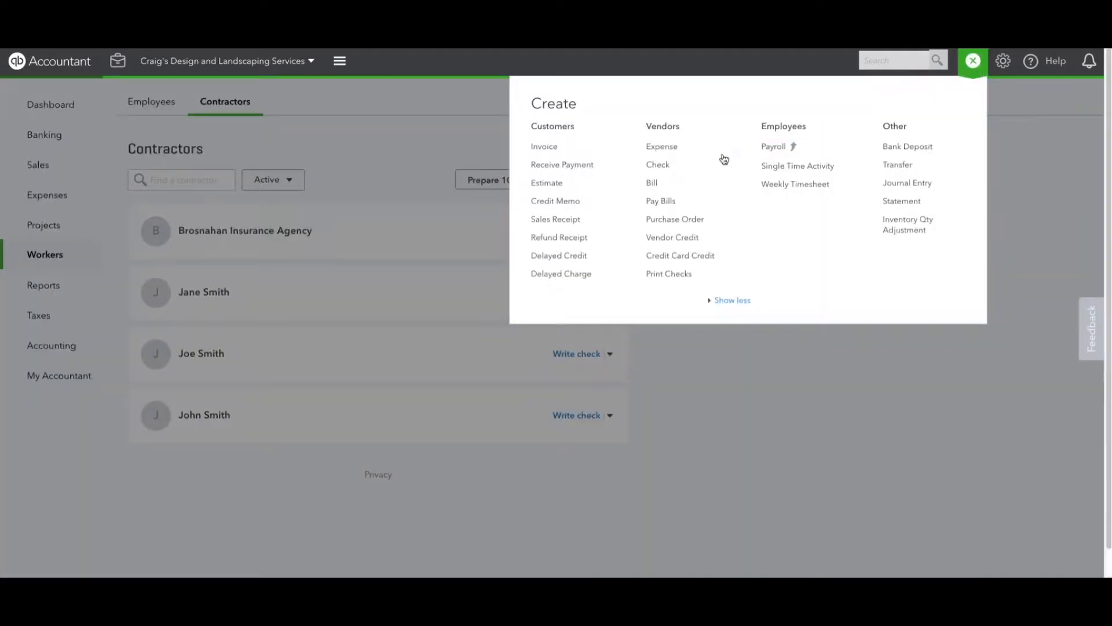
{"action": "left_click", "coordinate": [973, 60]}
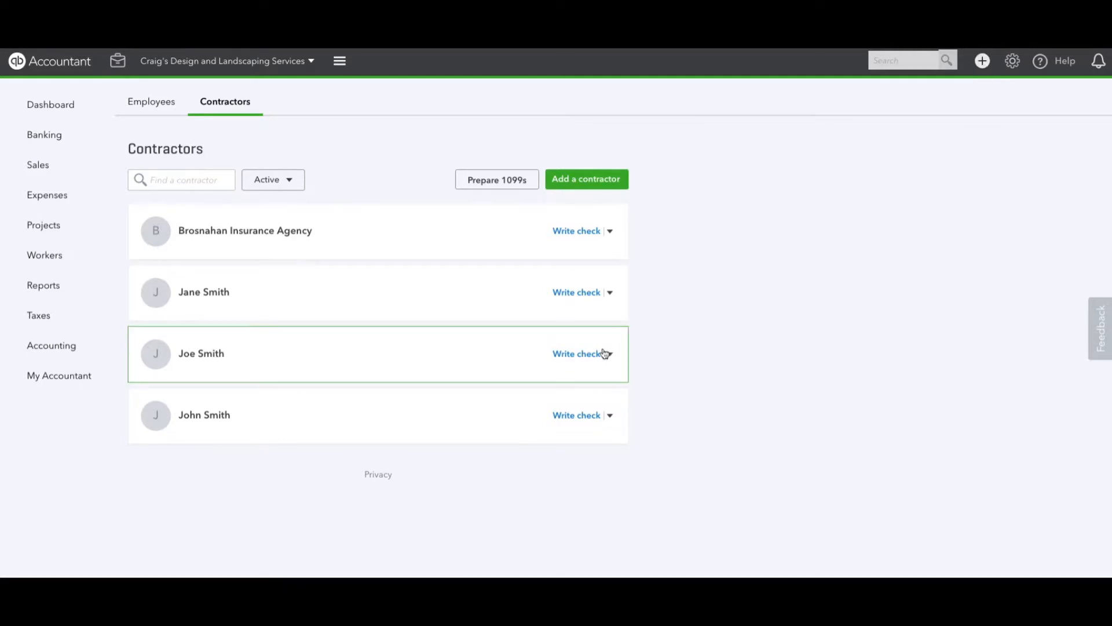
Step: Save an expense to Joe Smith: 12/01/2018, Office Expenses, $950
{"action": "left_click", "coordinate": [577, 354]}
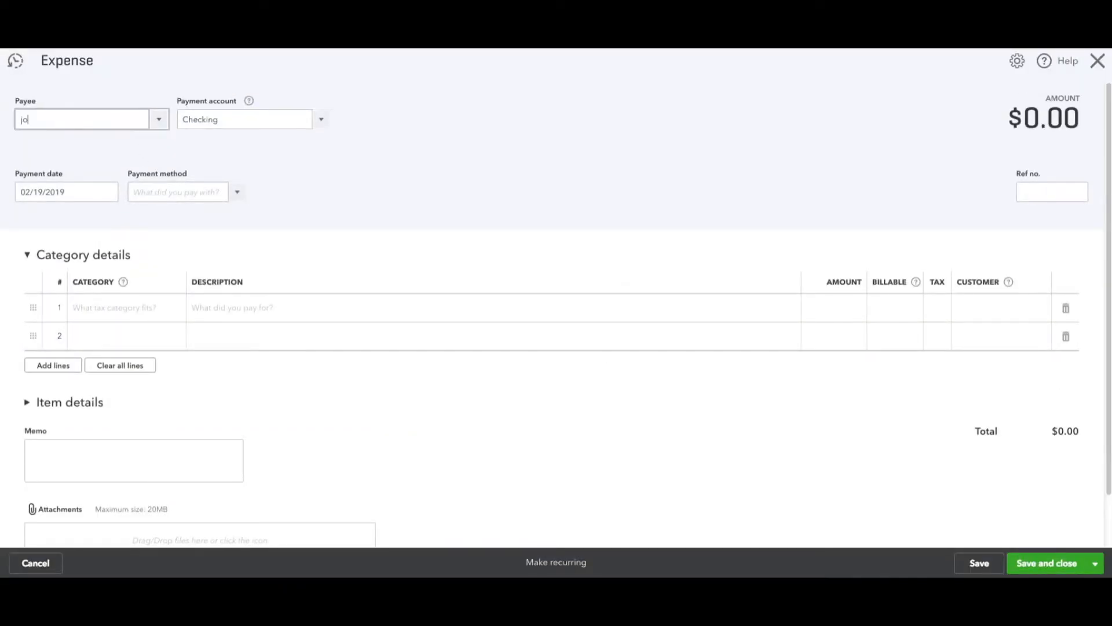
{"action": "type", "text": "Joe Smith"}
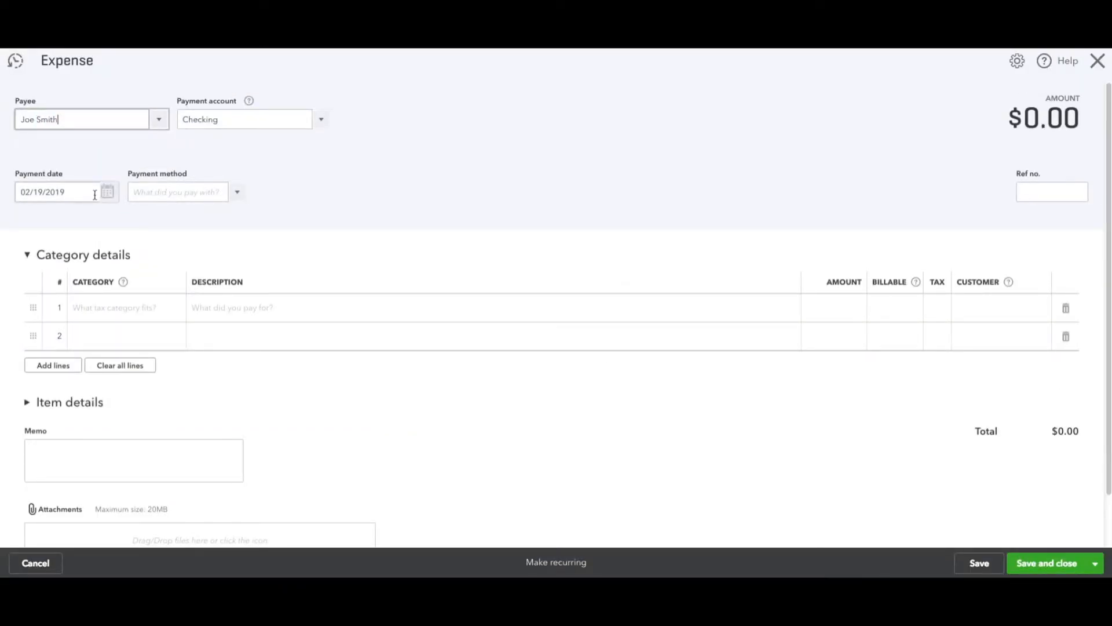
{"action": "left_click", "coordinate": [108, 191]}
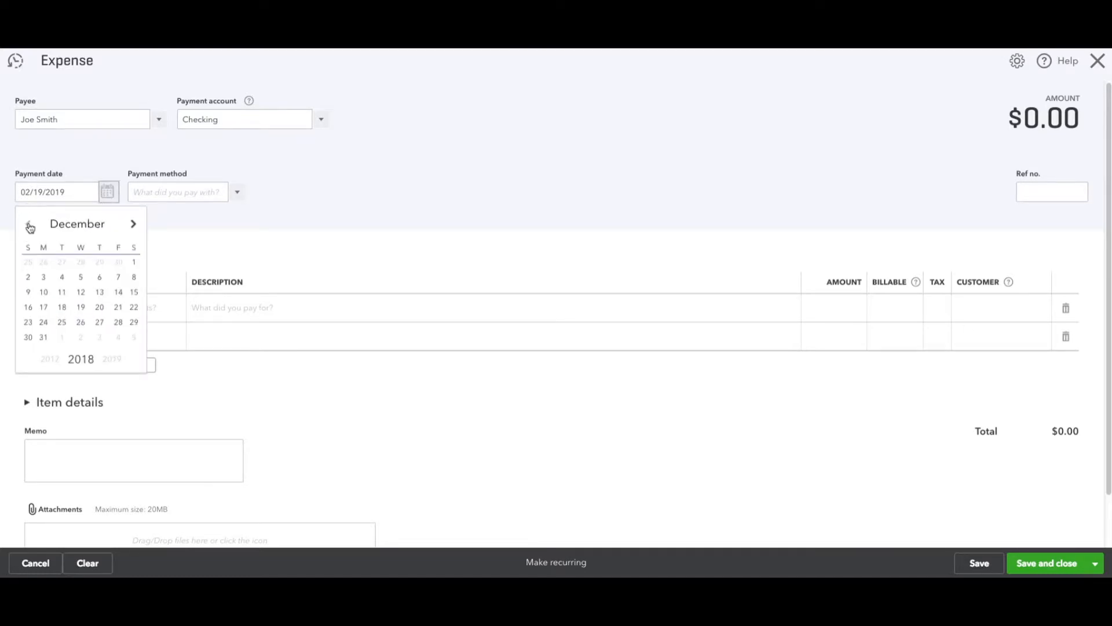
{"action": "left_click", "coordinate": [133, 261]}
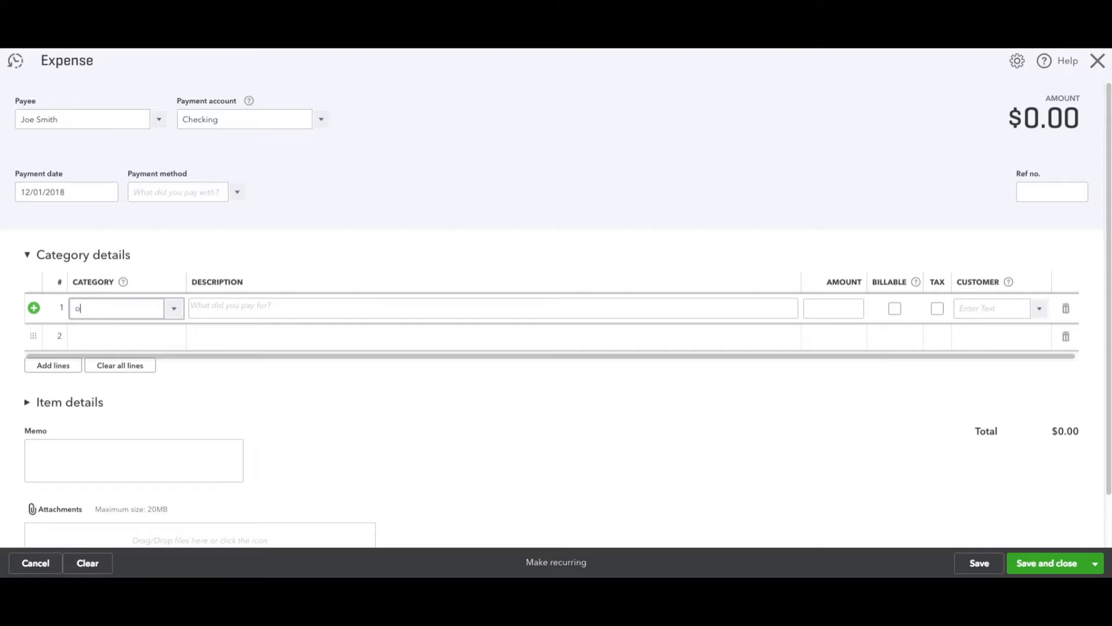
{"action": "left_click", "coordinate": [117, 307]}
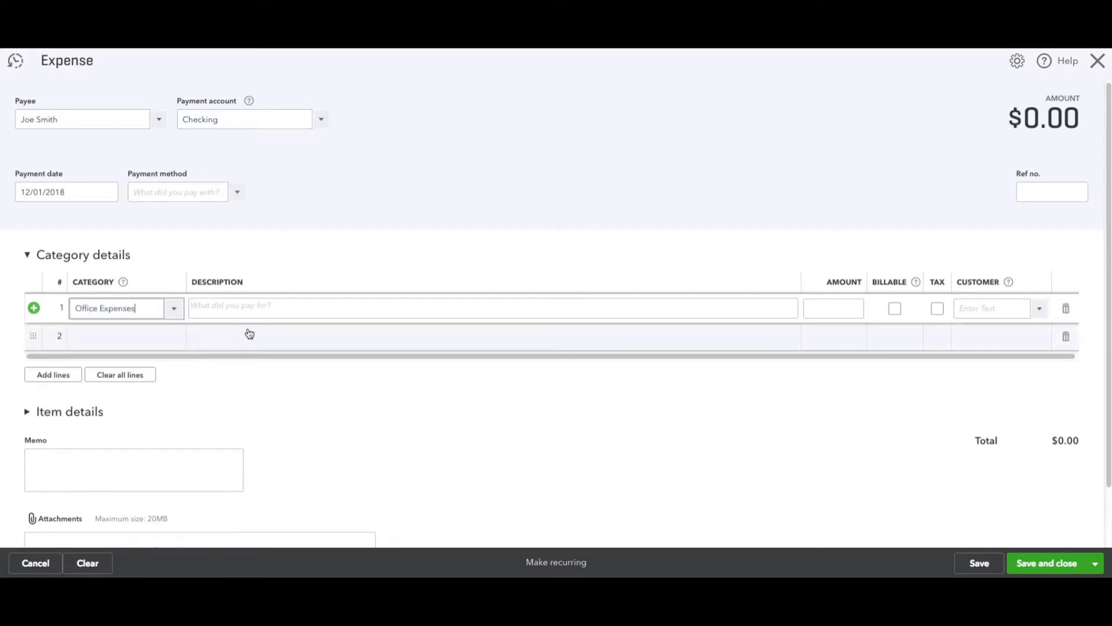
{"action": "left_click", "coordinate": [832, 308]}
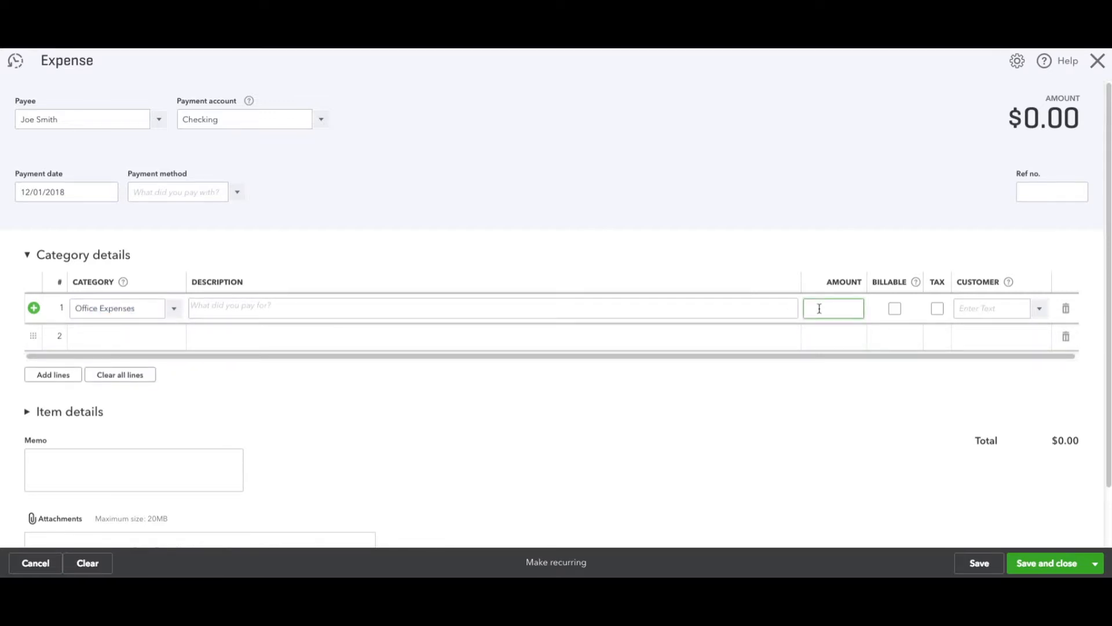
{"action": "type", "text": "950.00"}
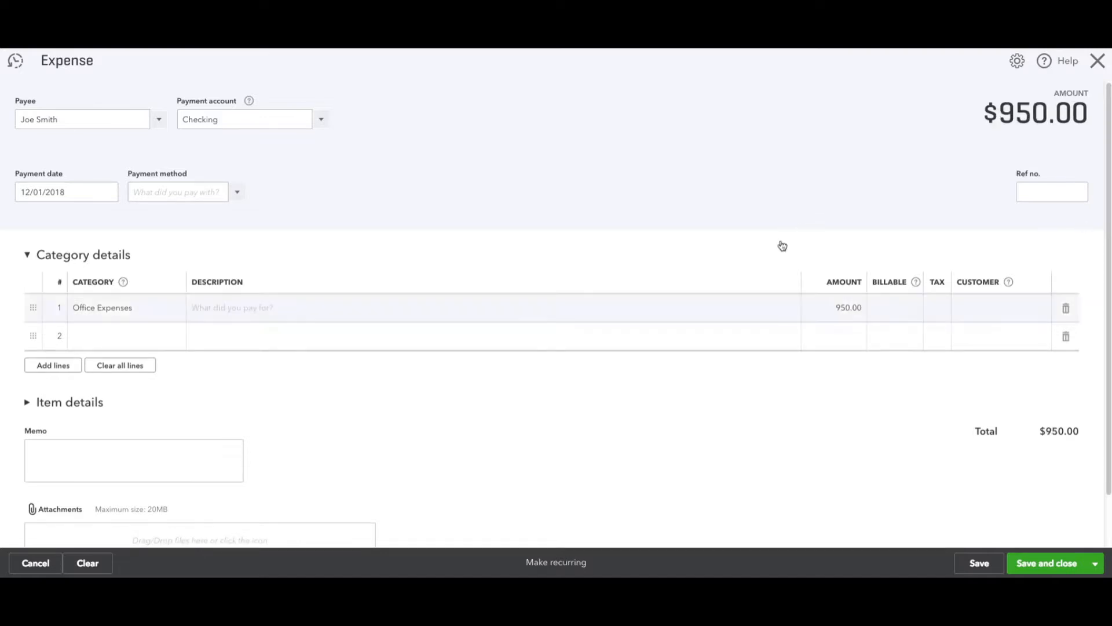
{"action": "mouse_move", "coordinate": [998, 561]}
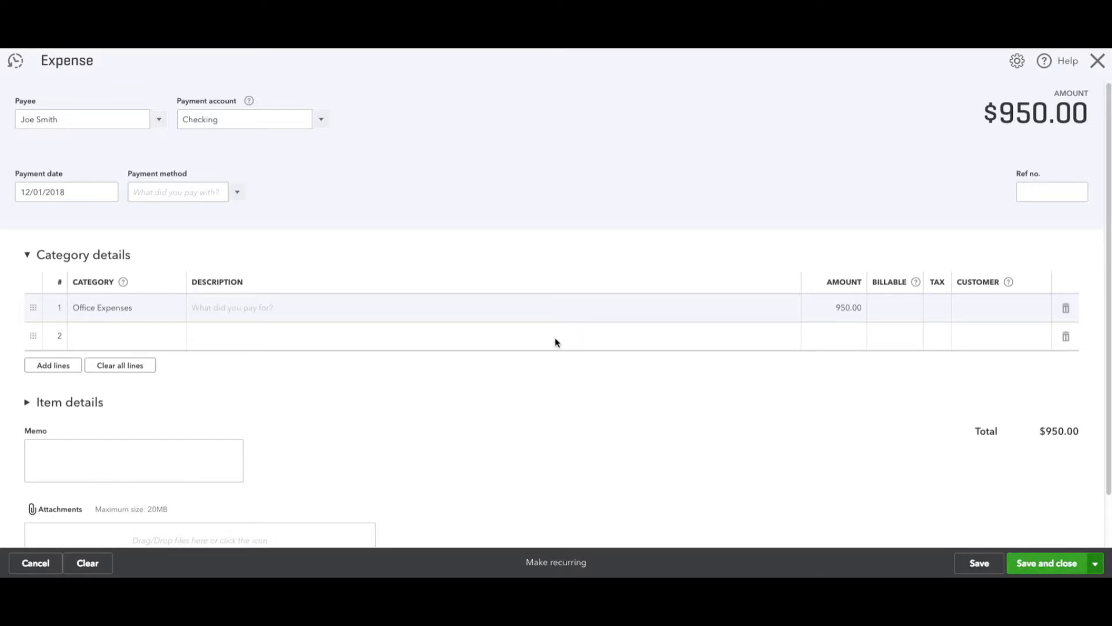
{"action": "left_click", "coordinate": [1047, 562]}
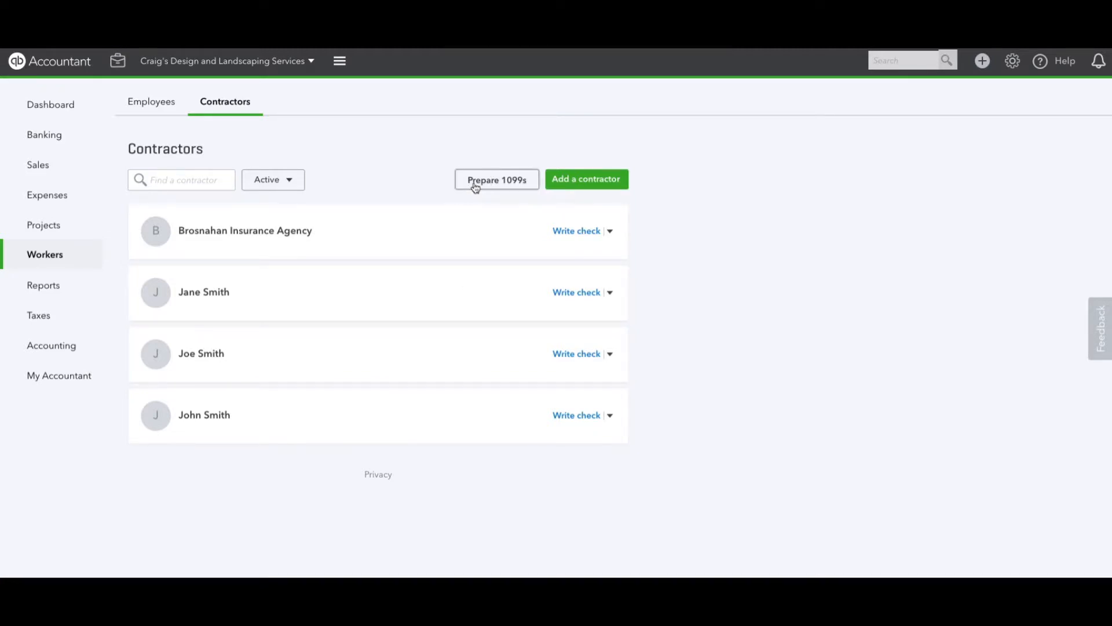
Step: Resume Prepare 1099s, step back to company info, and confirm it
{"action": "left_click", "coordinate": [496, 179]}
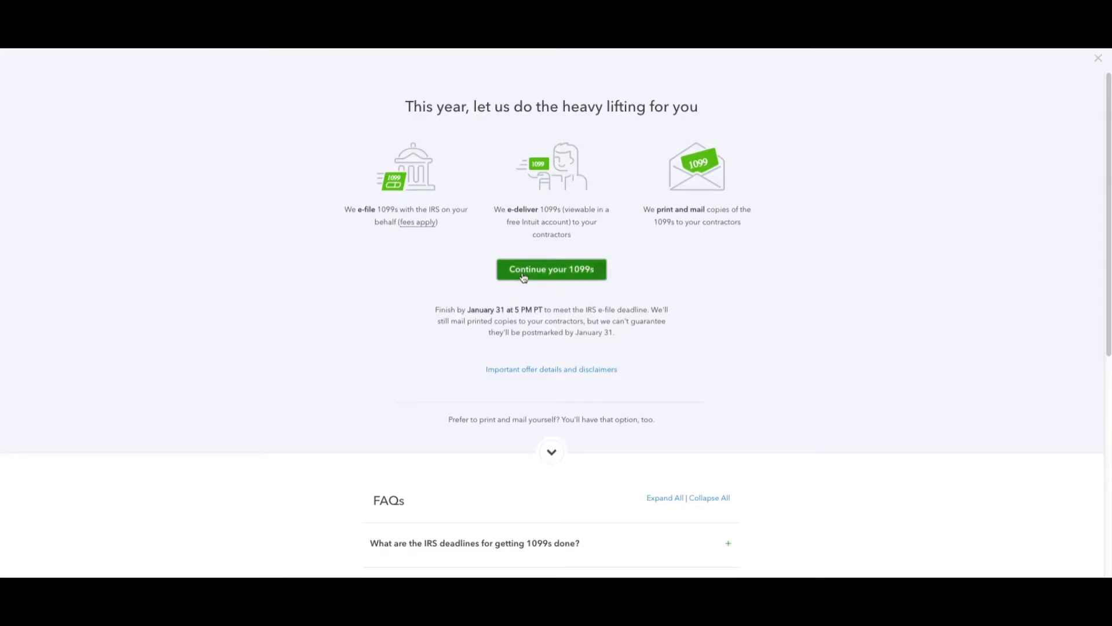
{"action": "left_click", "coordinate": [551, 269]}
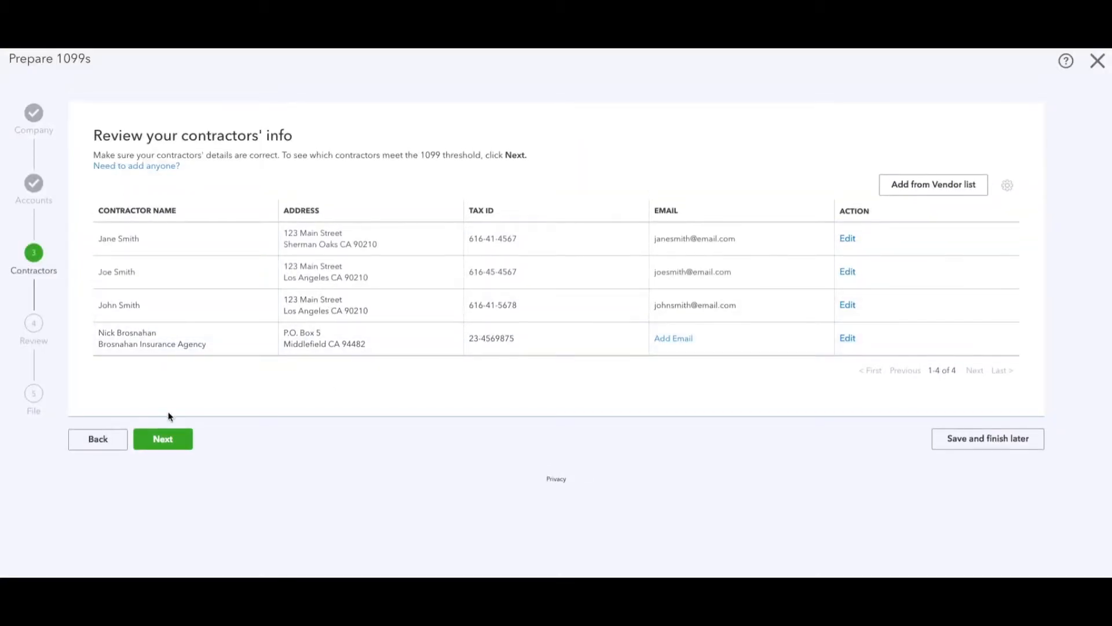
{"action": "left_click", "coordinate": [97, 439]}
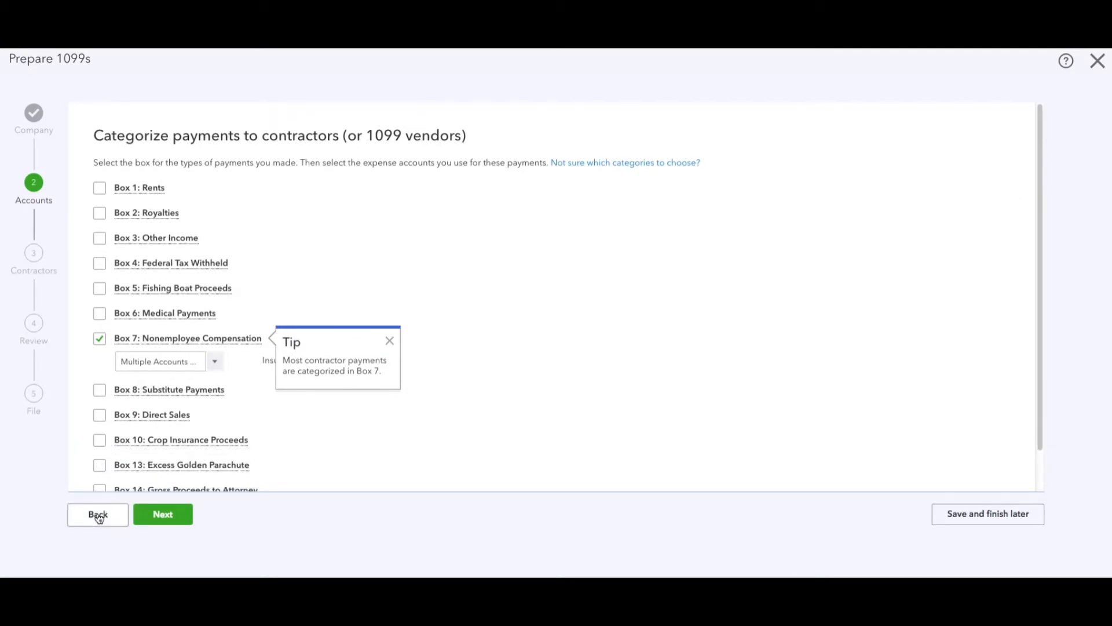
{"action": "left_click", "coordinate": [98, 514]}
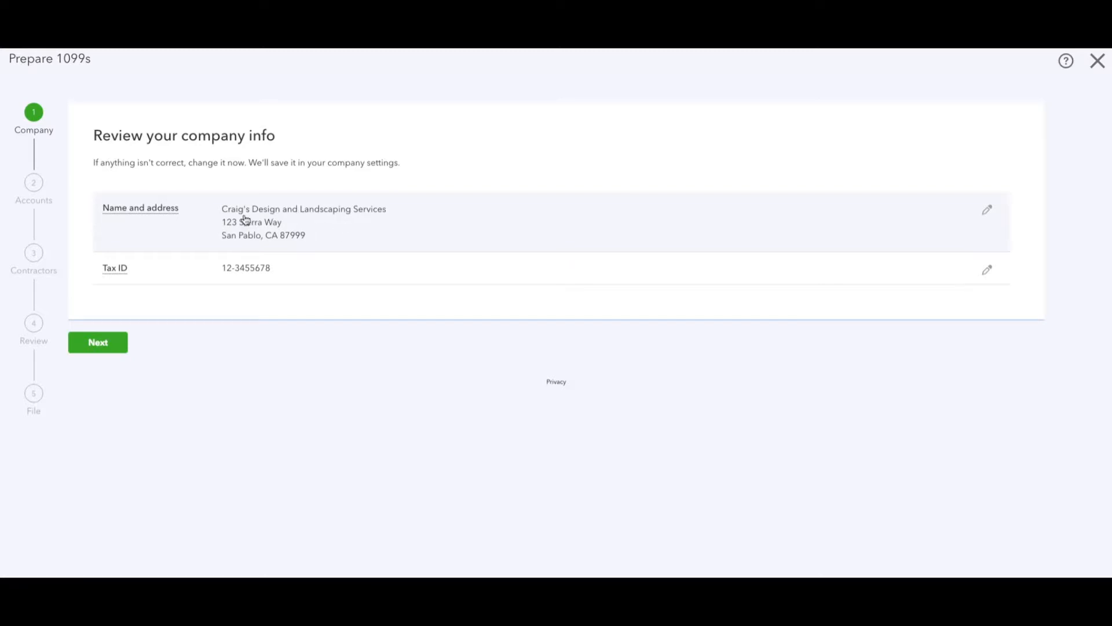
{"action": "mouse_move", "coordinate": [229, 278]}
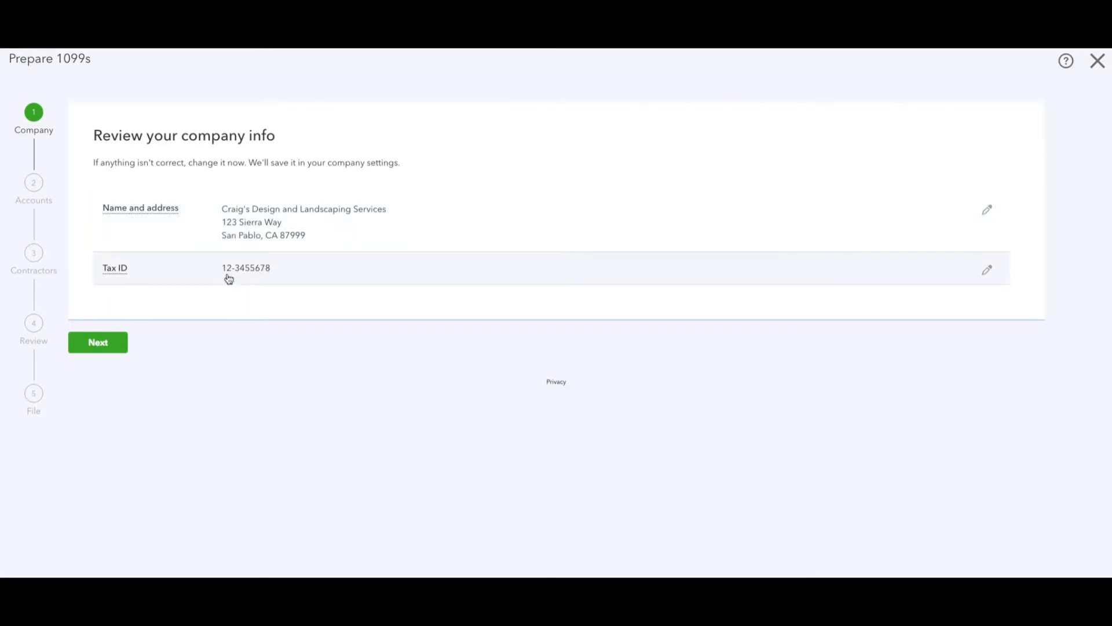
{"action": "mouse_move", "coordinate": [256, 277]}
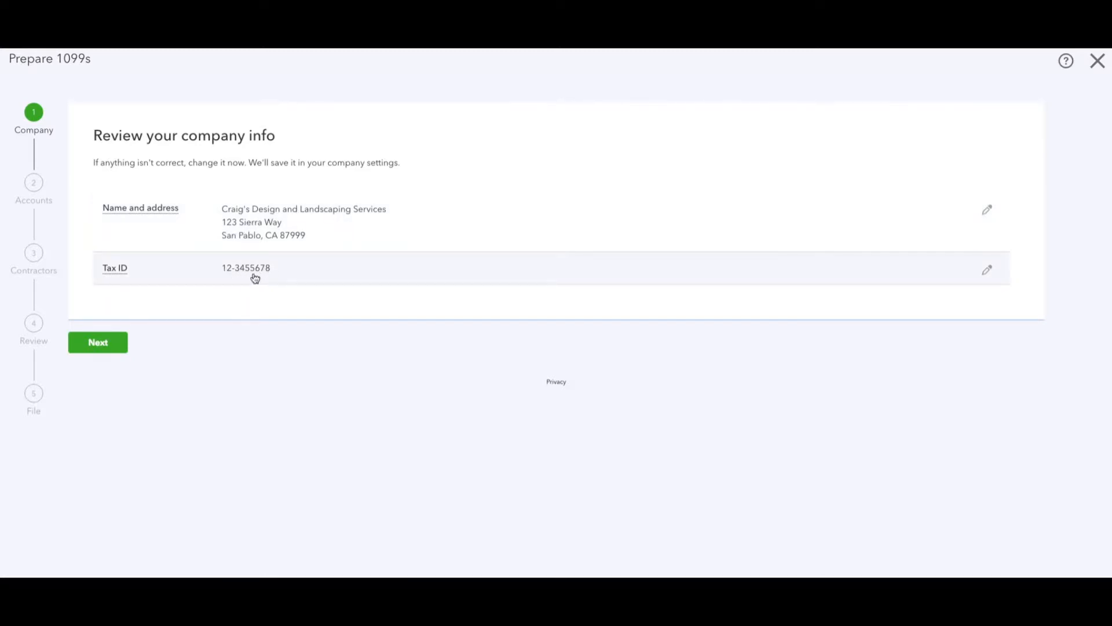
{"action": "mouse_move", "coordinate": [266, 212]}
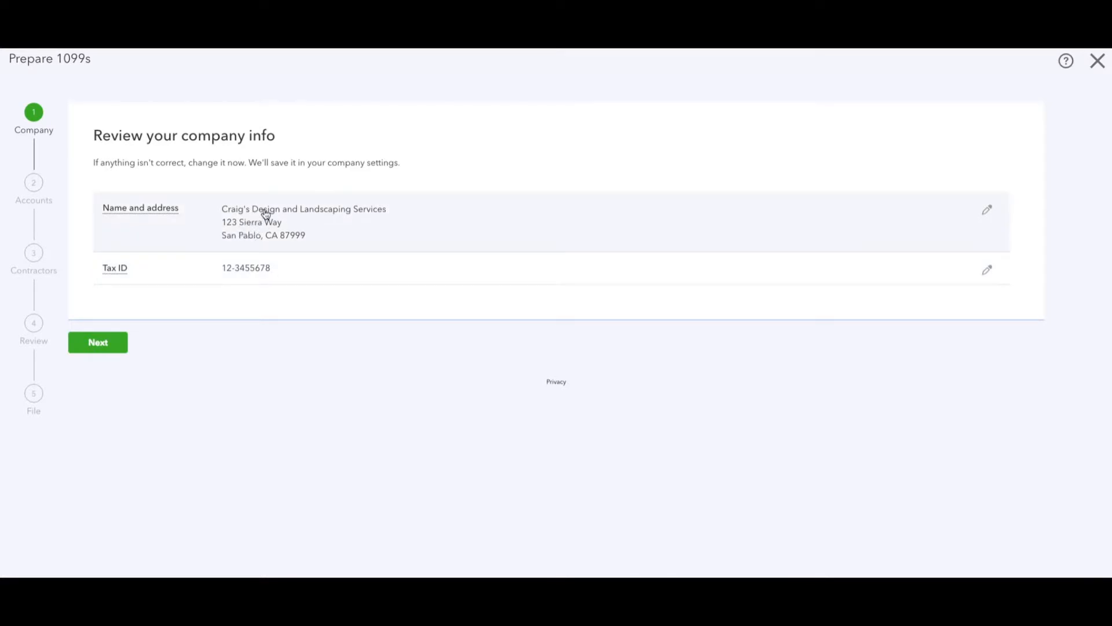
{"action": "left_click", "coordinate": [98, 341]}
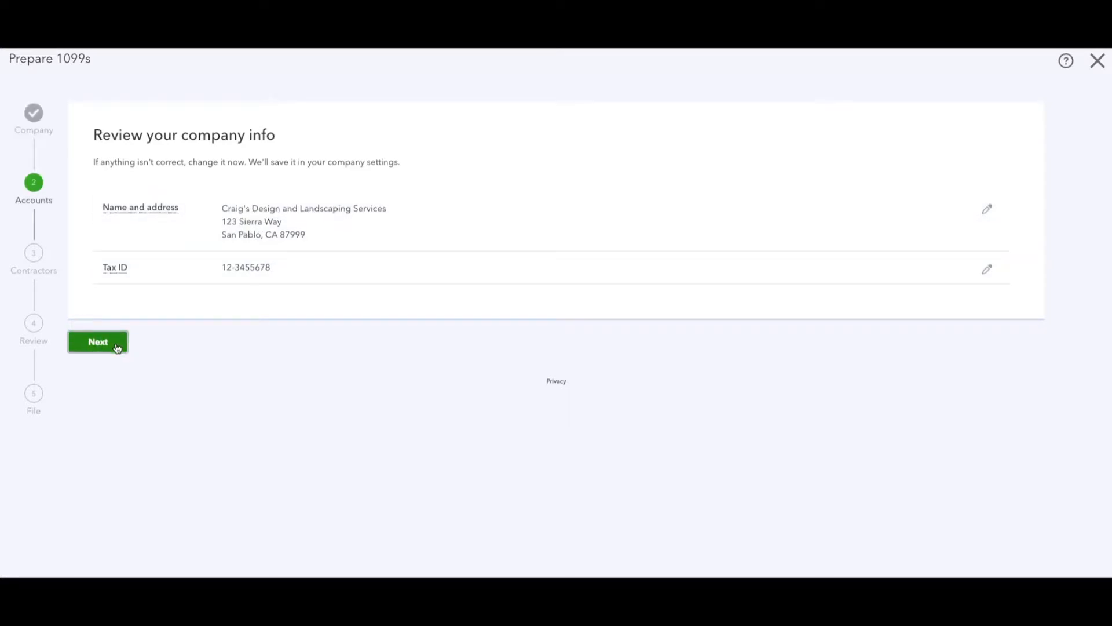
Step: Tick Box 7: Nonemployee Compensation on the 1099 accounts step
{"action": "left_click", "coordinate": [98, 341]}
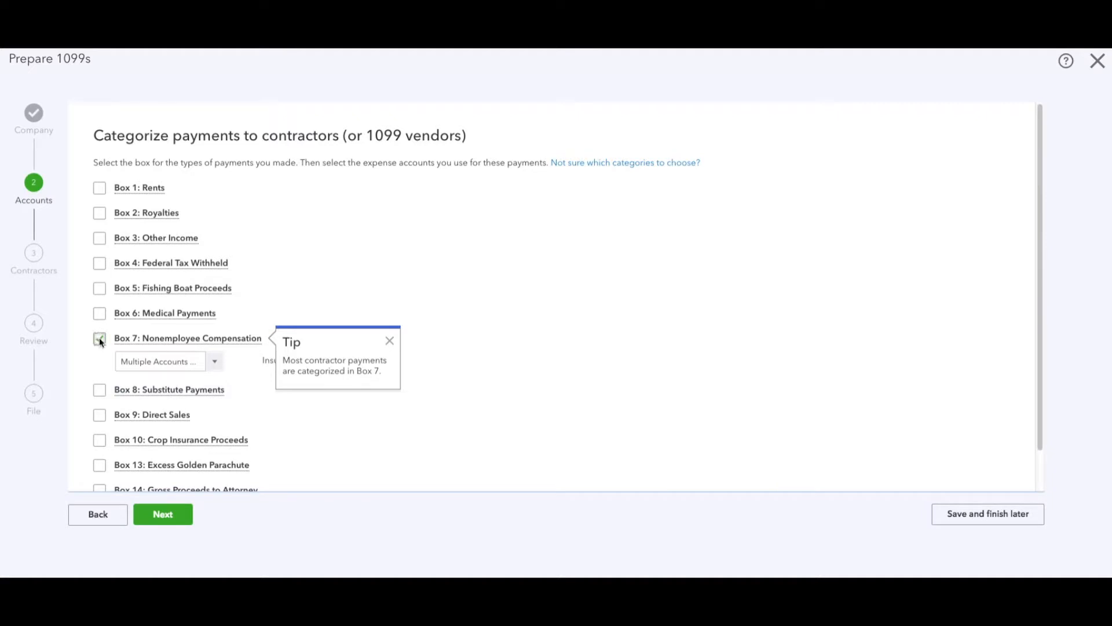
{"action": "left_click", "coordinate": [99, 338]}
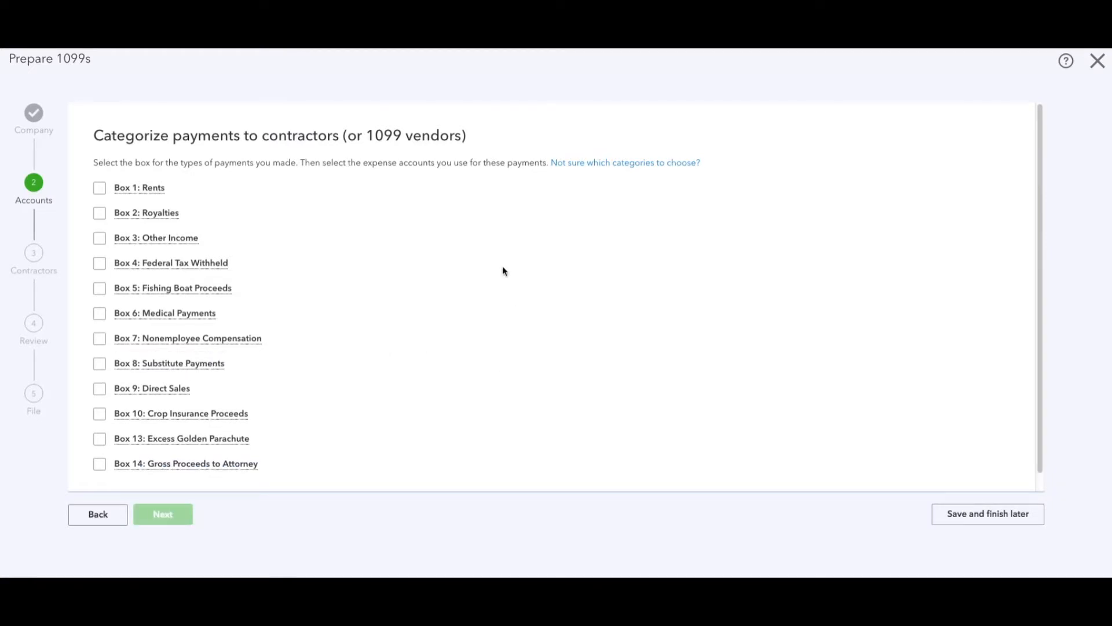
{"action": "left_click", "coordinate": [99, 313]}
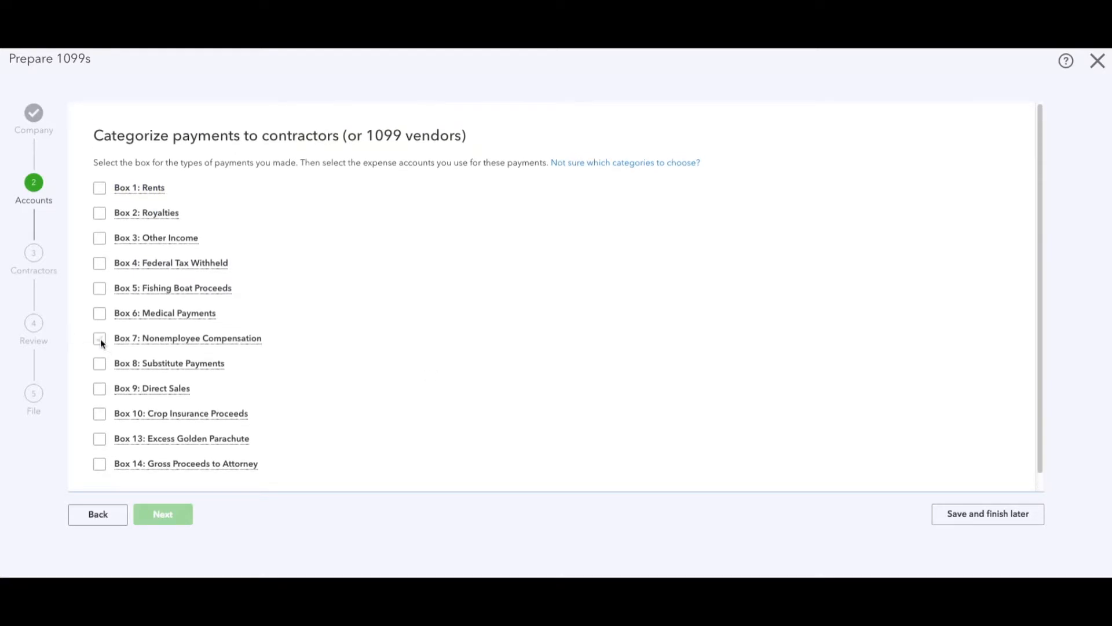
{"action": "left_click", "coordinate": [99, 337]}
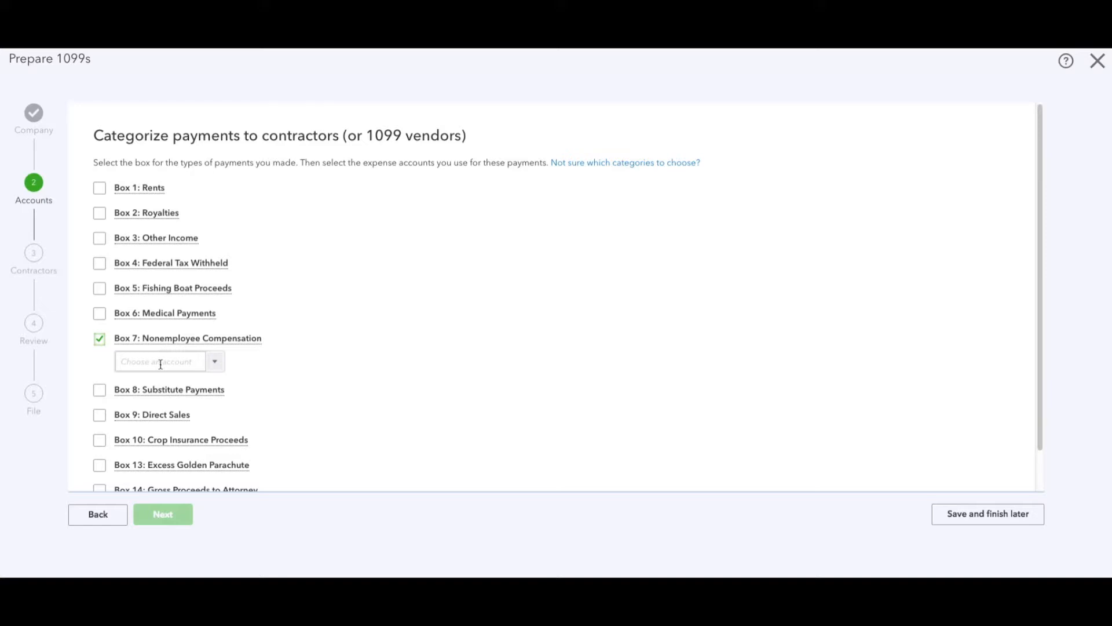
{"action": "mouse_move", "coordinate": [254, 372]}
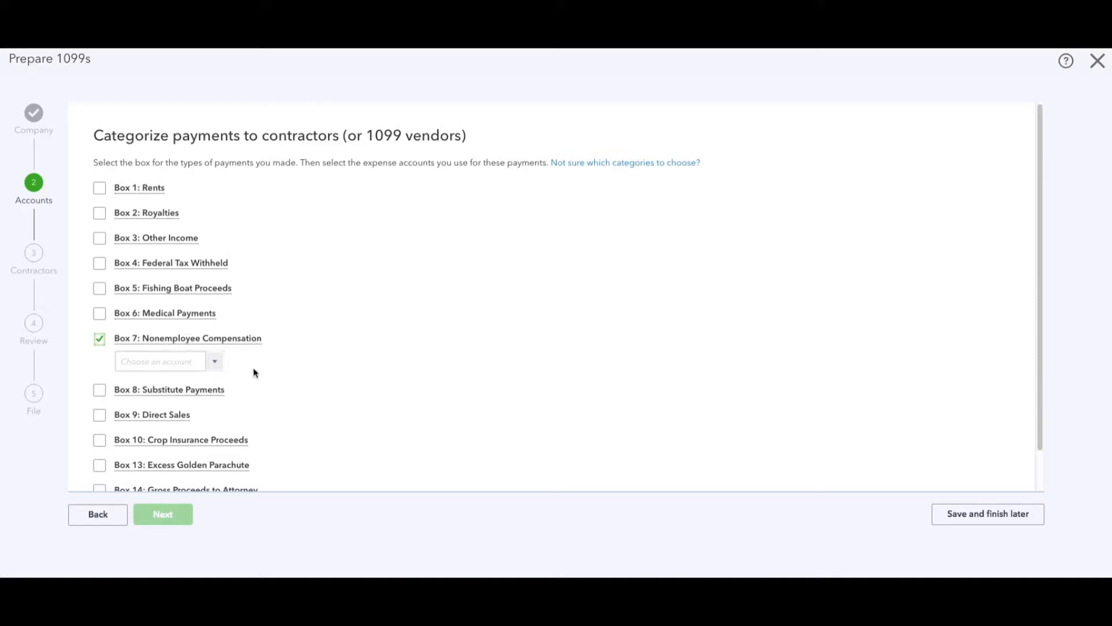
{"action": "mouse_move", "coordinate": [215, 367]}
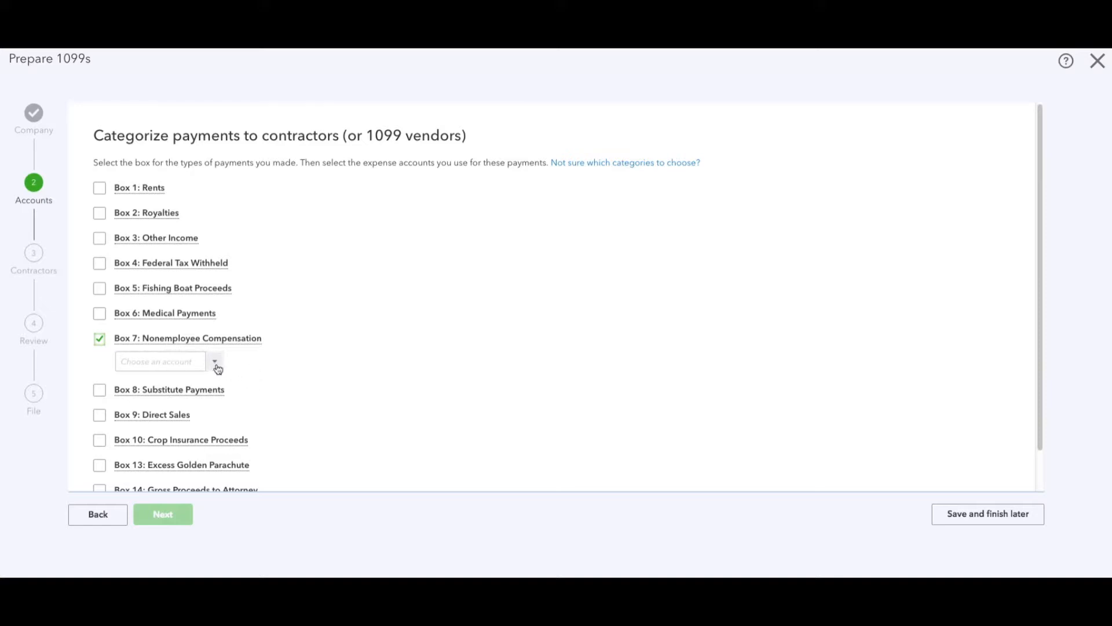
Step: Tick Insurance for Box 7 and confirm Office Expenses is also selected
{"action": "left_click", "coordinate": [215, 362]}
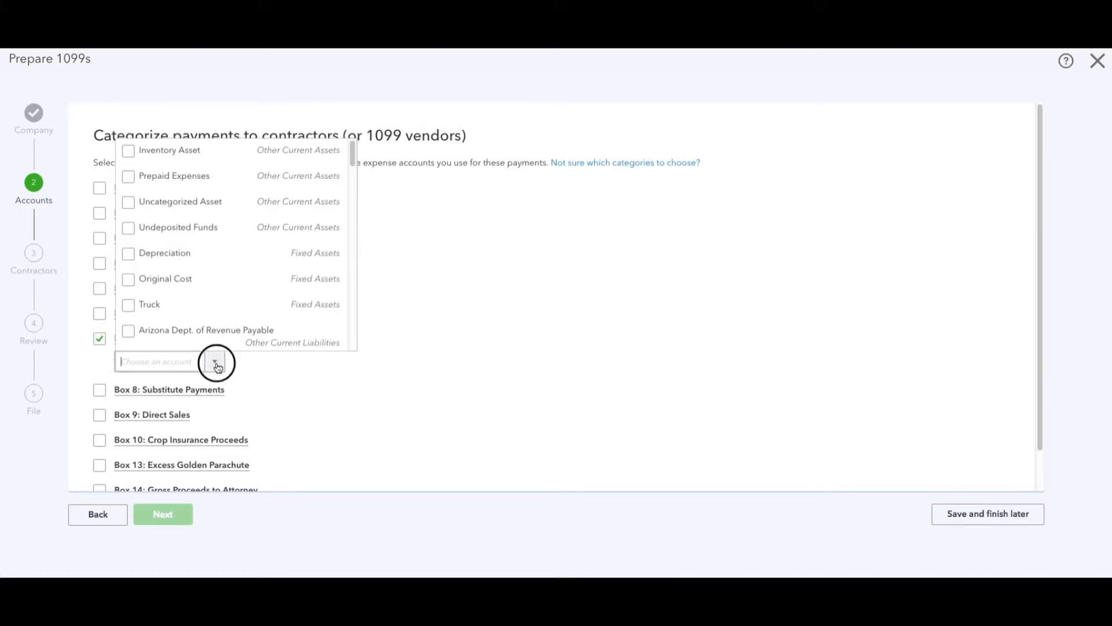
{"action": "left_click", "coordinate": [215, 361]}
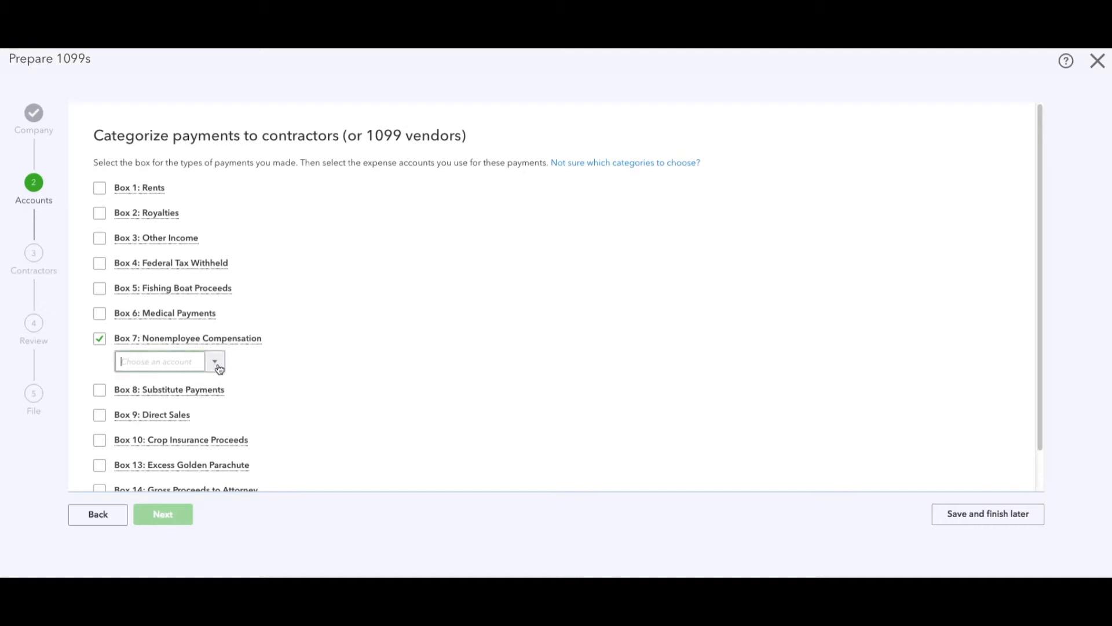
{"action": "type", "text": "off"}
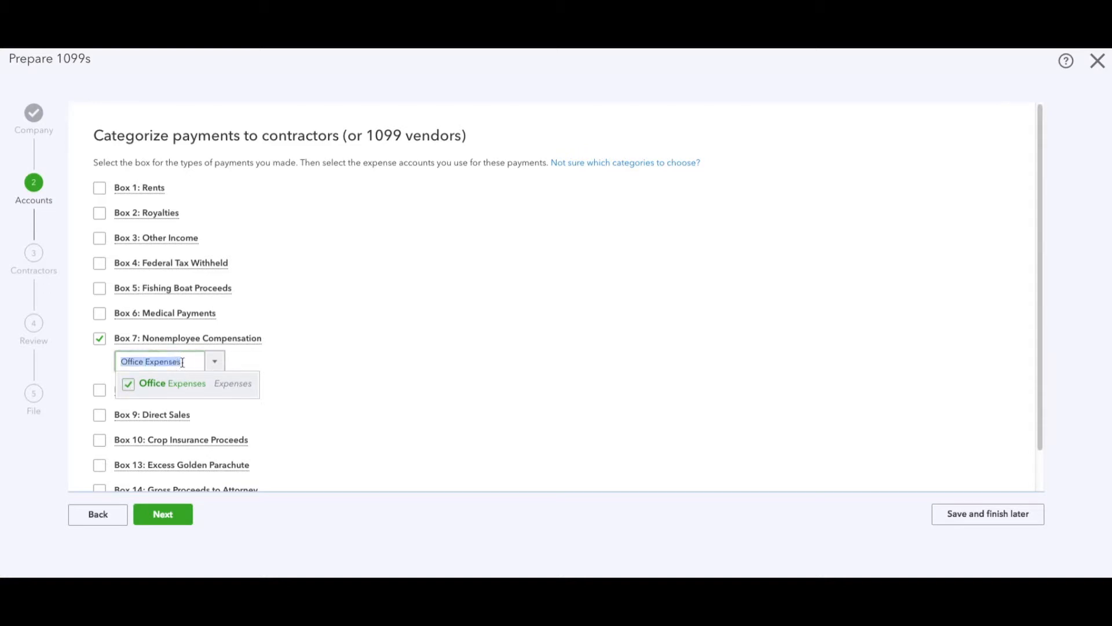
{"action": "type", "text": "Insurance"}
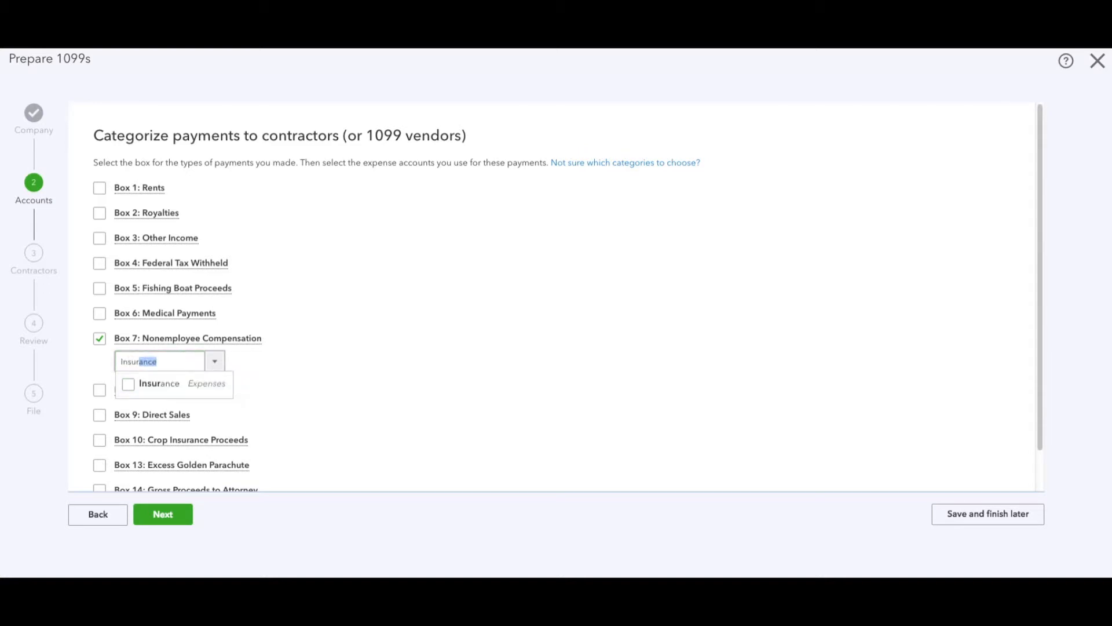
{"action": "left_click", "coordinate": [129, 383]}
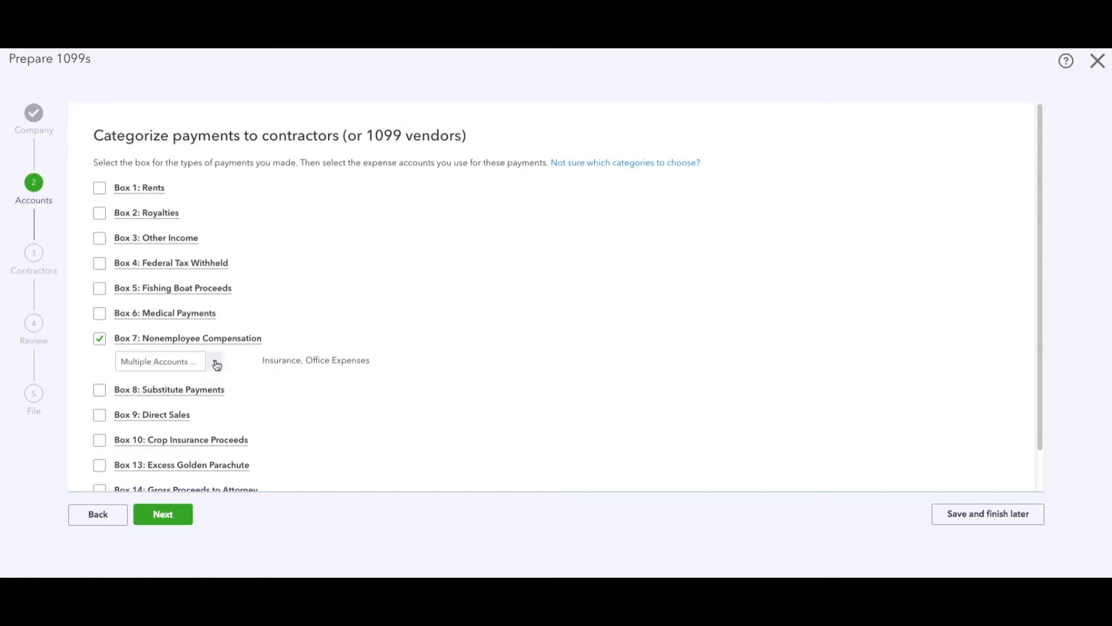
{"action": "left_click", "coordinate": [215, 361]}
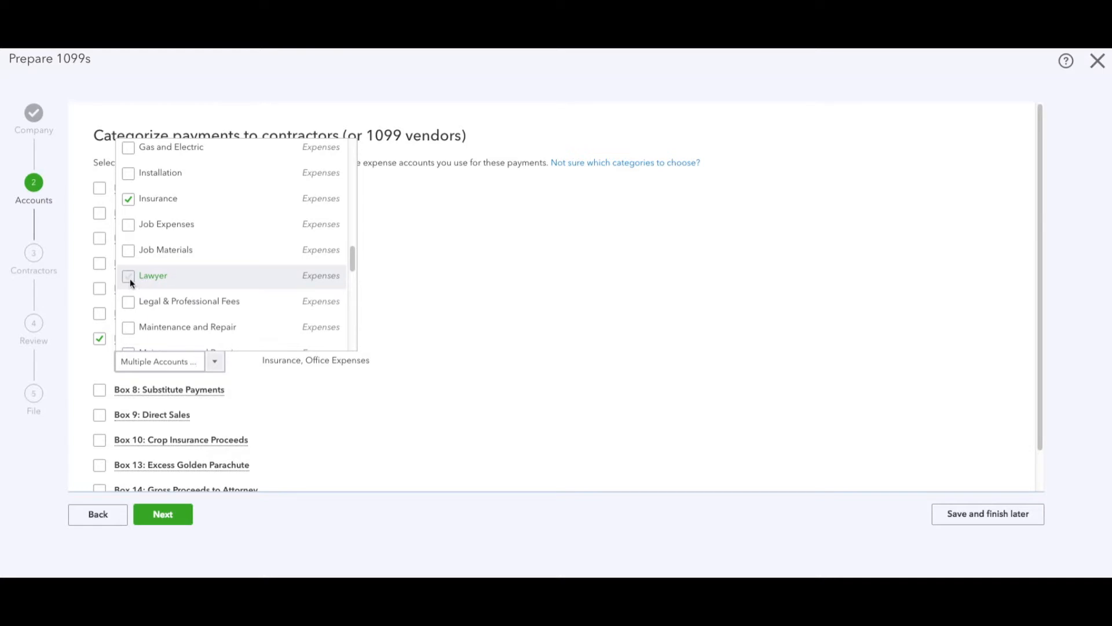
{"action": "scroll", "scroll_direction": "down", "scroll_amount": 3}
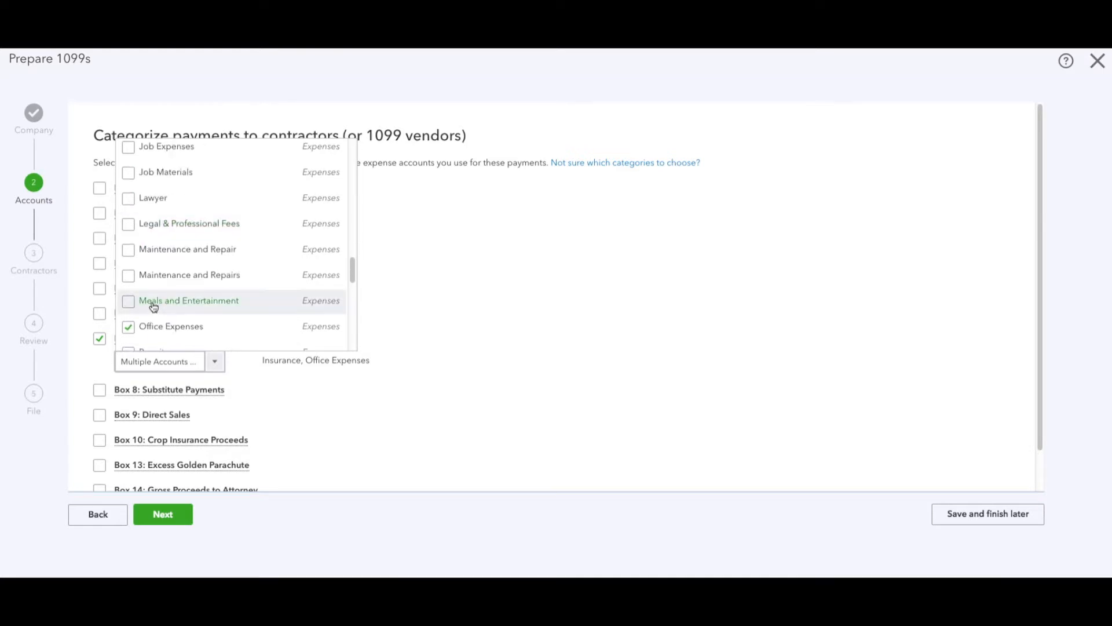
{"action": "mouse_move", "coordinate": [141, 288]}
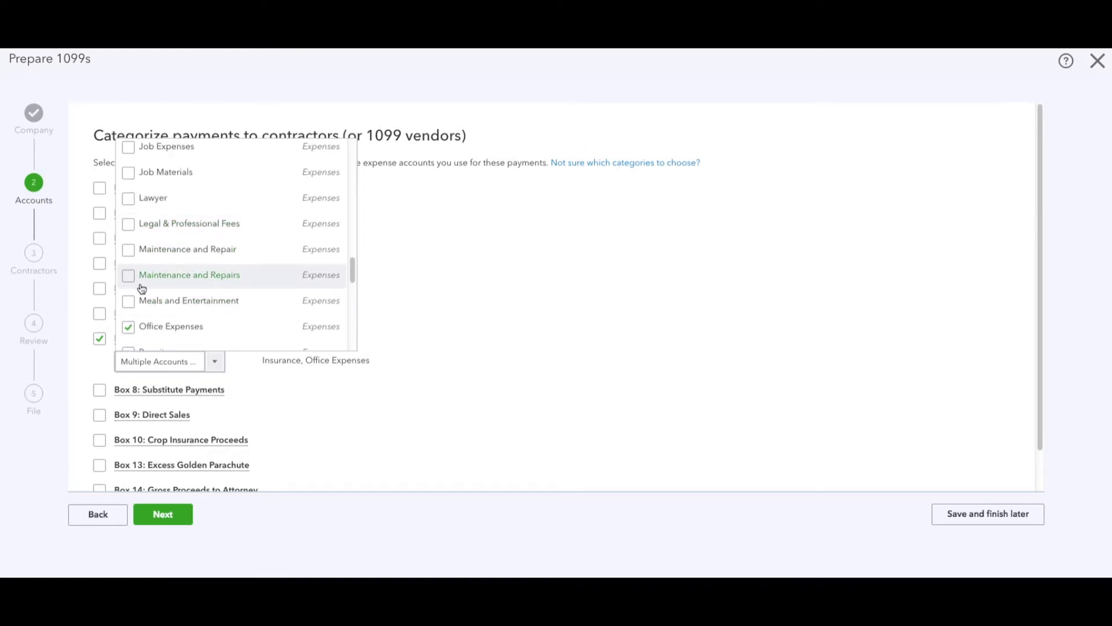
{"action": "scroll", "scroll_direction": "down", "scroll_amount": 3}
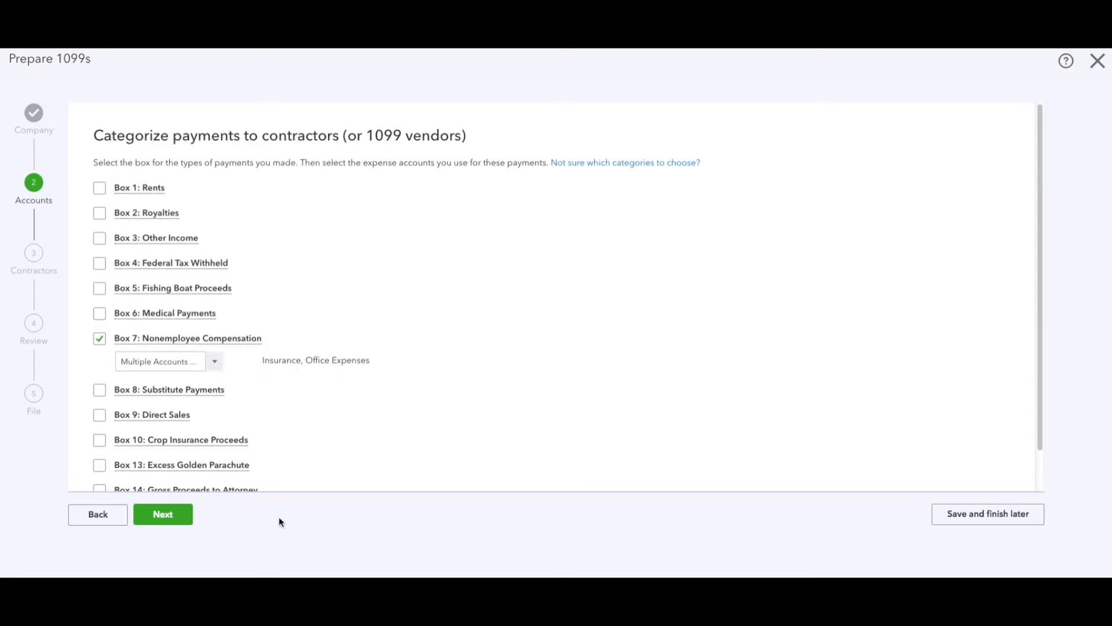
{"action": "mouse_move", "coordinate": [225, 366]}
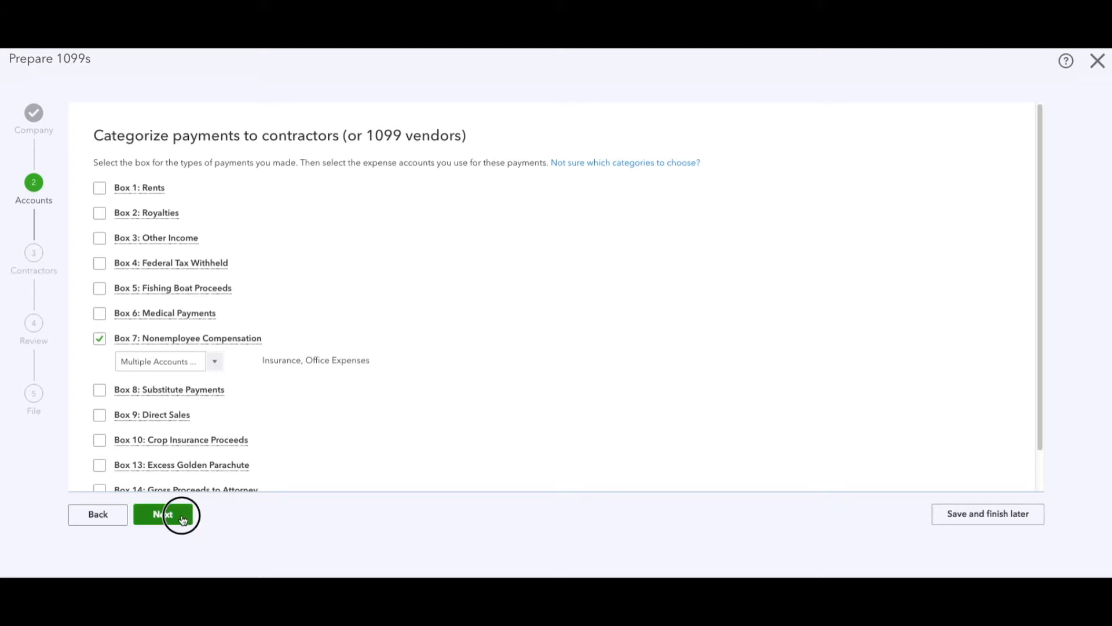
Step: Advance from the contractor info review to the payments check step
{"action": "left_click", "coordinate": [163, 514]}
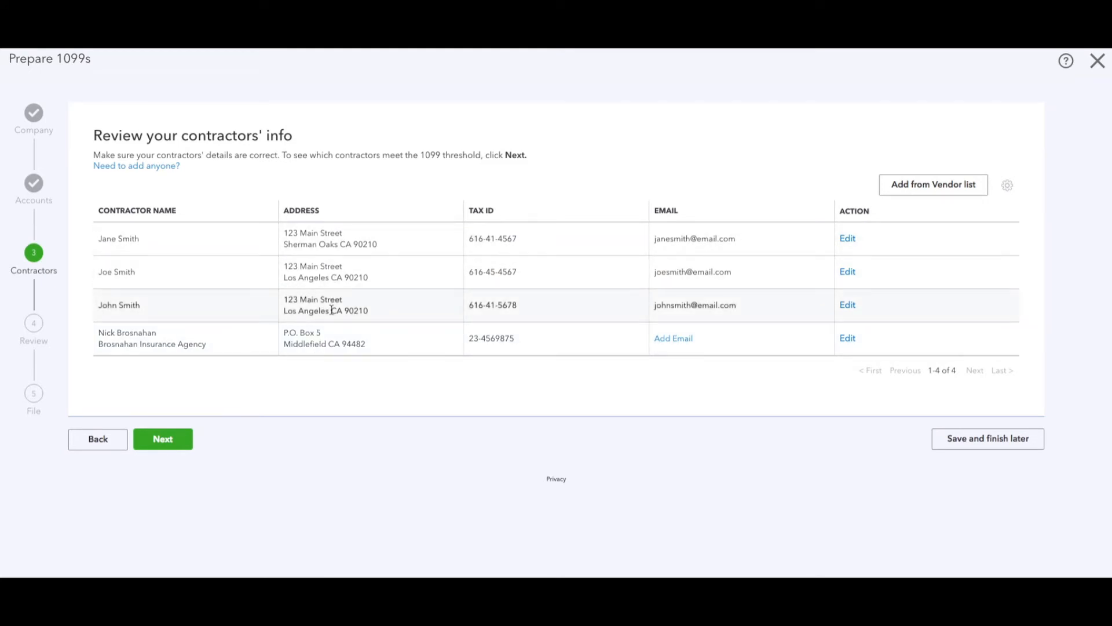
{"action": "mouse_move", "coordinate": [203, 430]}
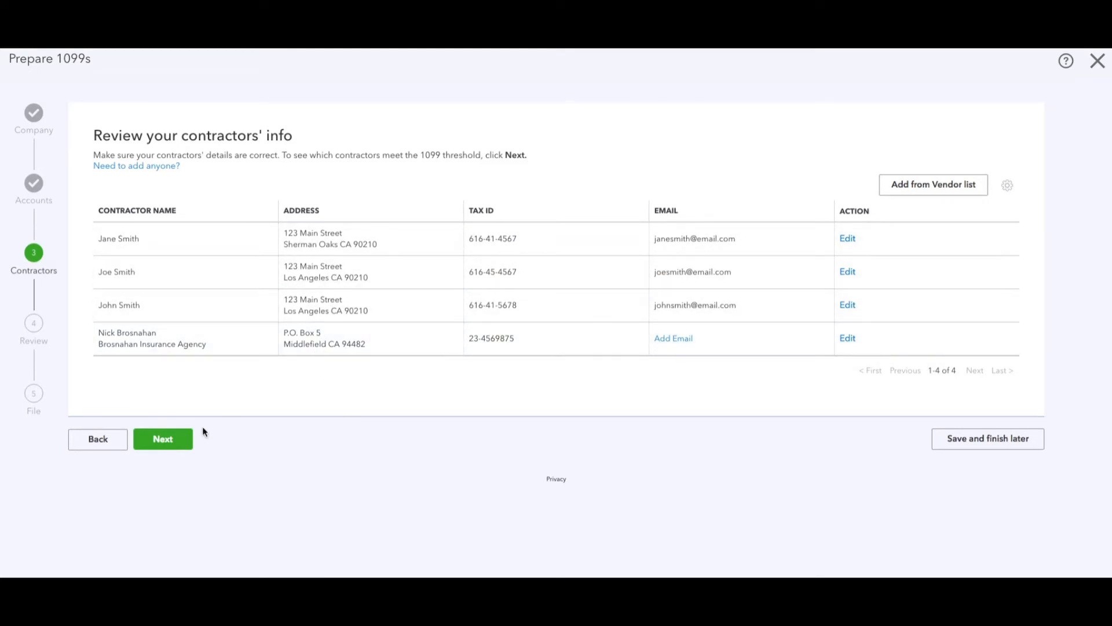
{"action": "left_click", "coordinate": [163, 439]}
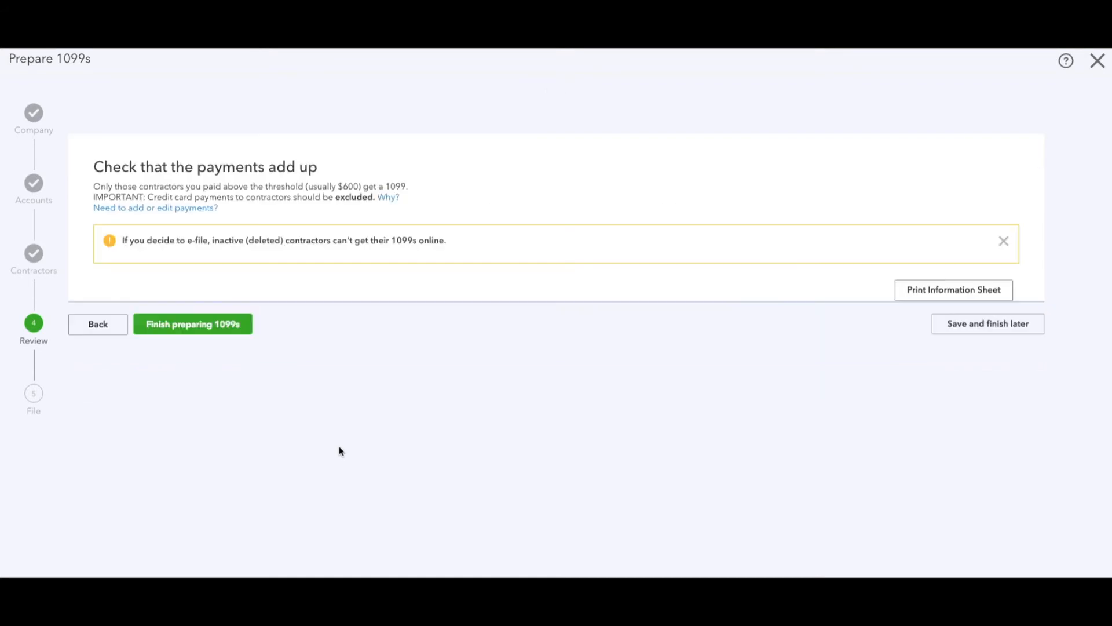
Step: Check the Box 7 payment totals and finish preparing the 1099s
{"action": "left_click", "coordinate": [1004, 241]}
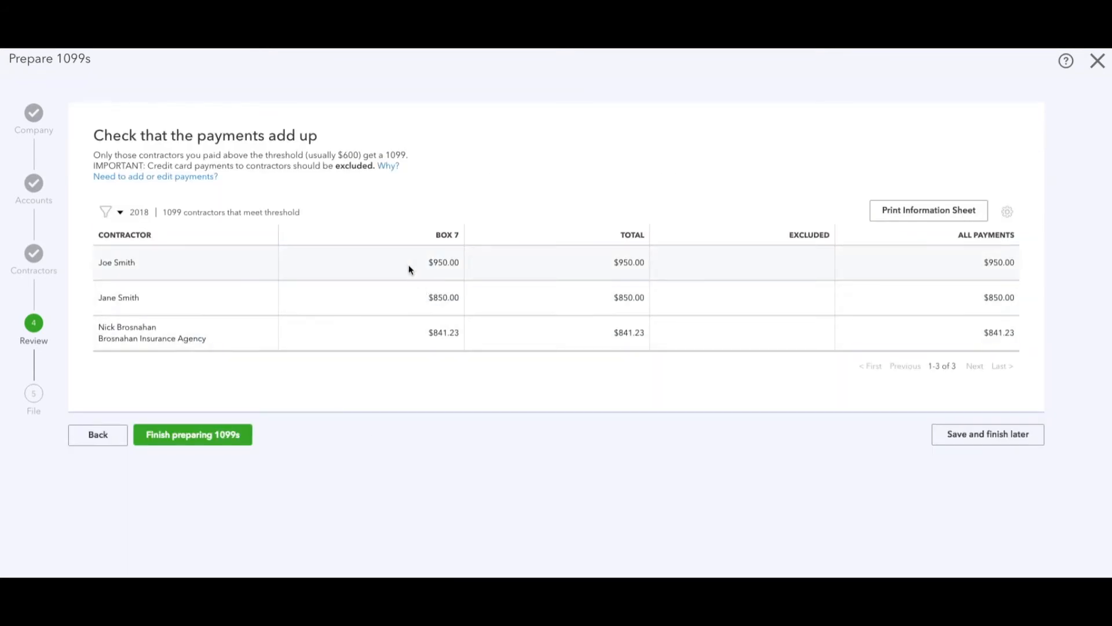
{"action": "mouse_move", "coordinate": [459, 274]}
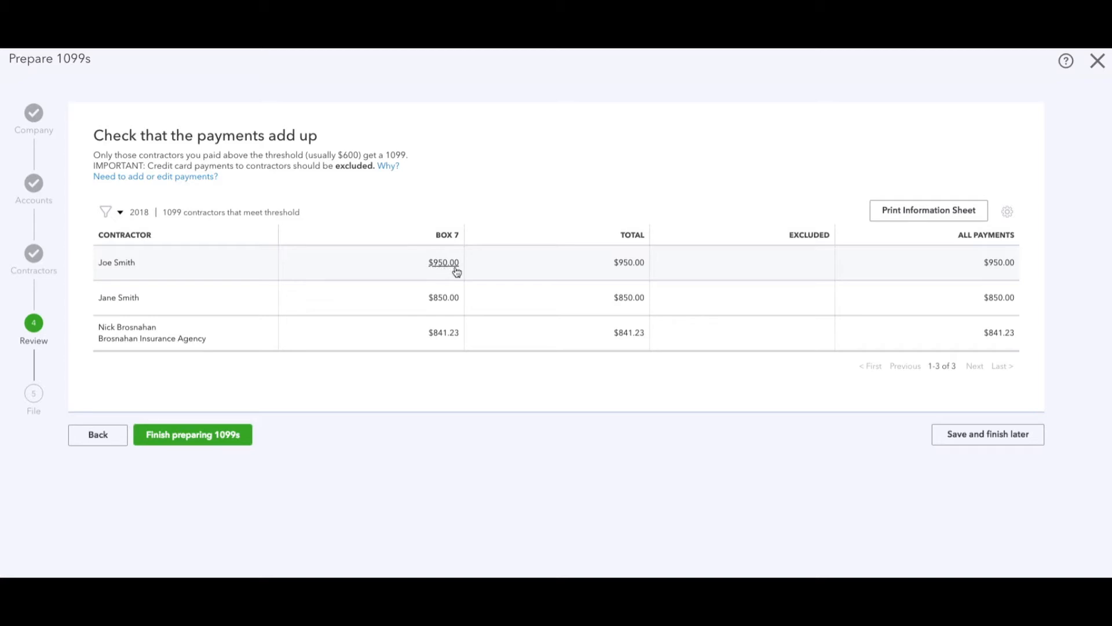
{"action": "mouse_move", "coordinate": [179, 325]}
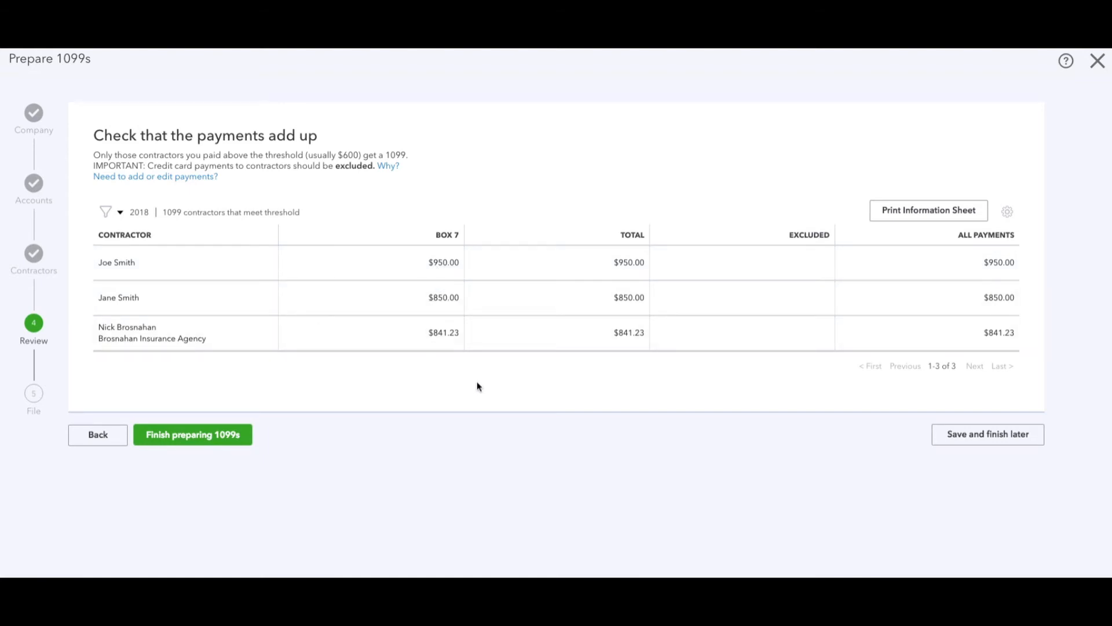
{"action": "left_click", "coordinate": [192, 434]}
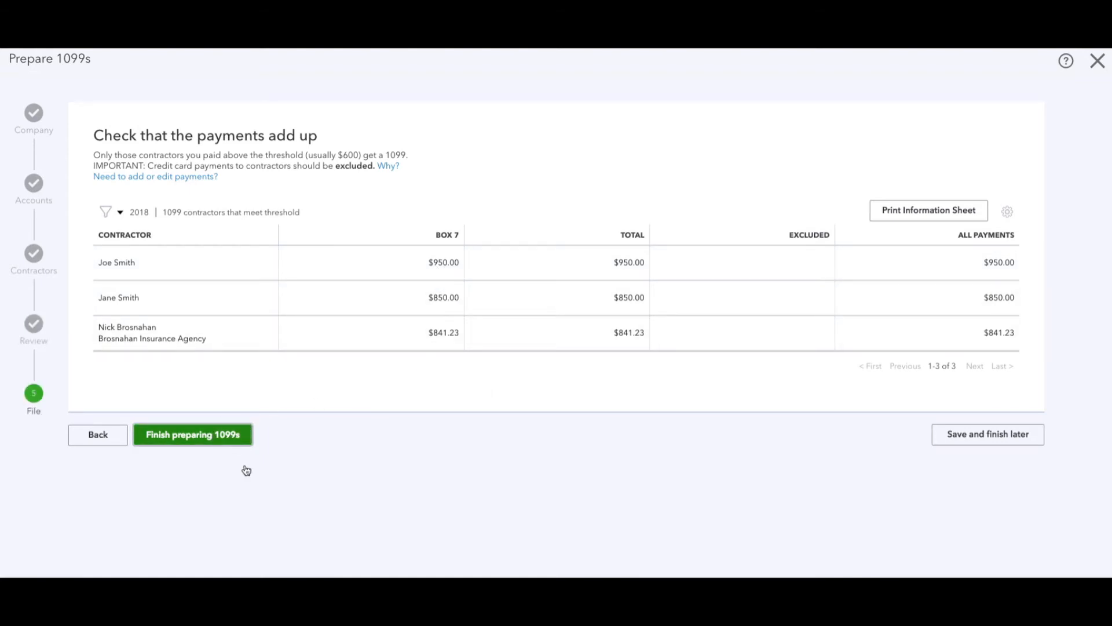
{"action": "left_click", "coordinate": [192, 434]}
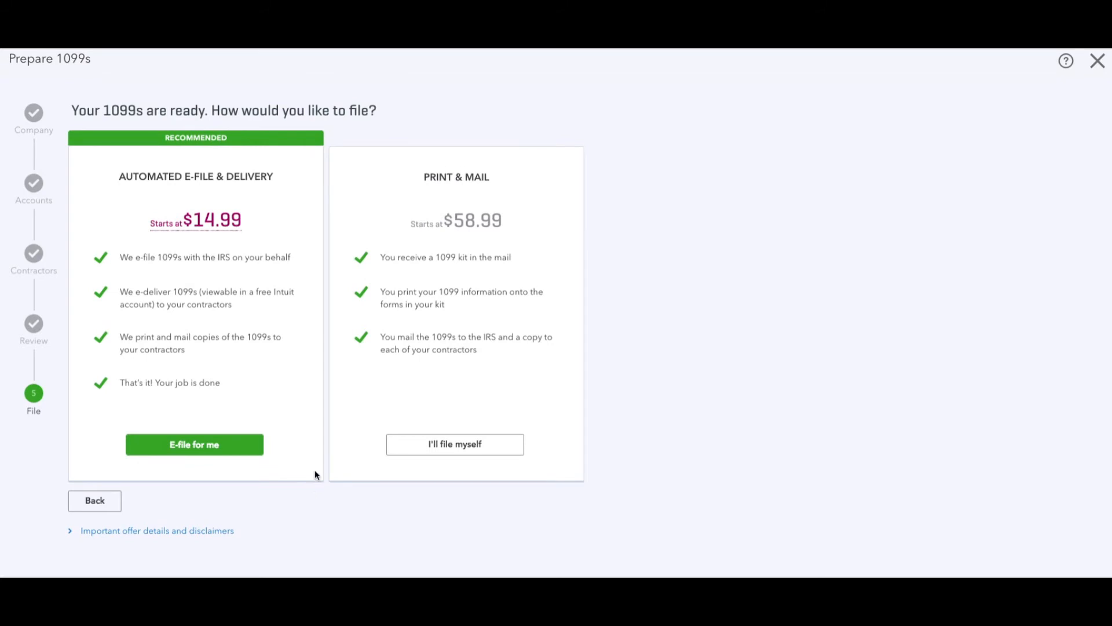
{"action": "mouse_move", "coordinate": [284, 199]}
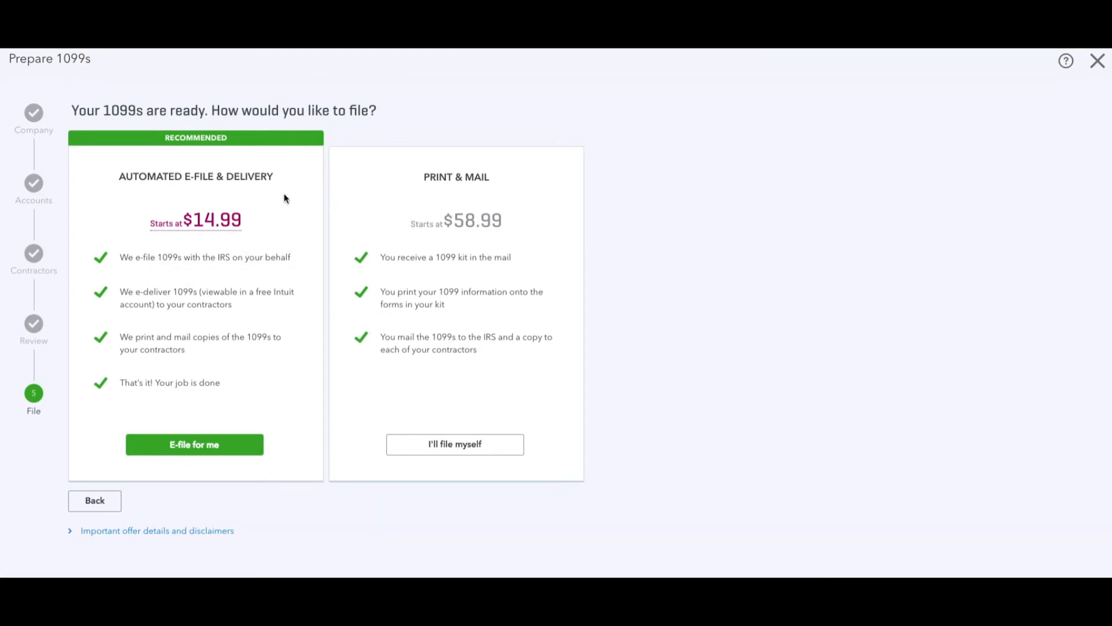
{"action": "mouse_move", "coordinate": [123, 176]}
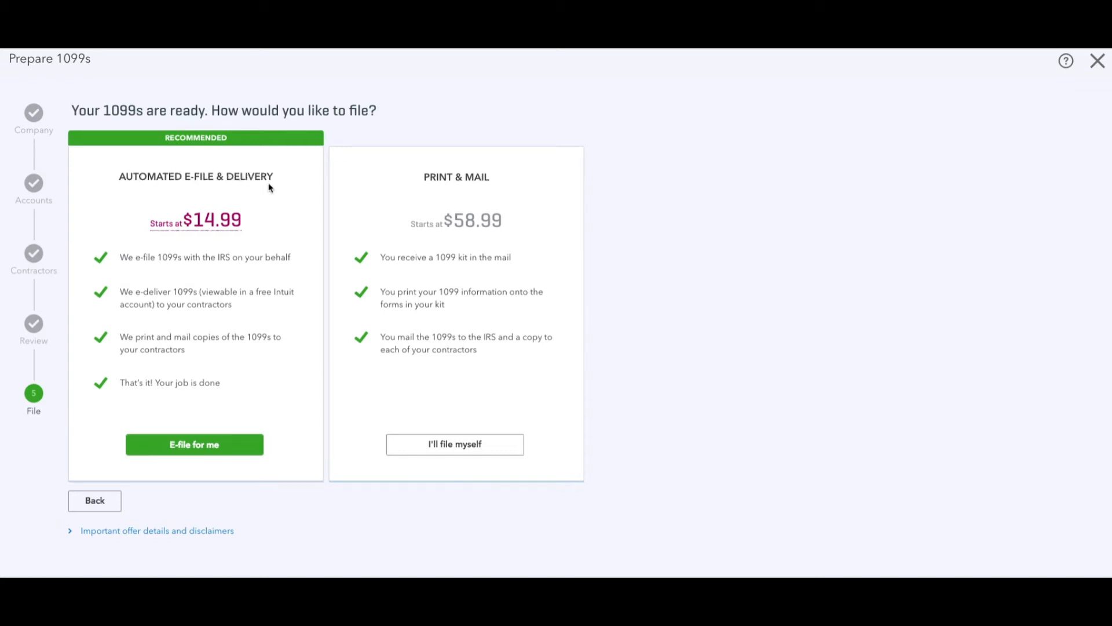
{"action": "mouse_move", "coordinate": [210, 222]}
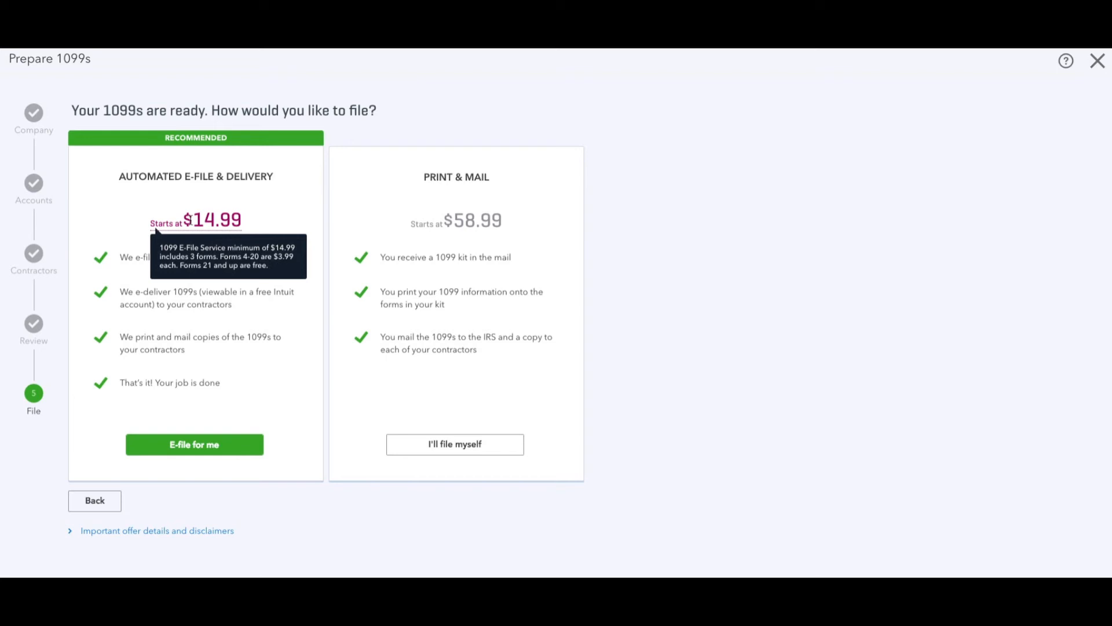
{"action": "mouse_move", "coordinate": [225, 284]}
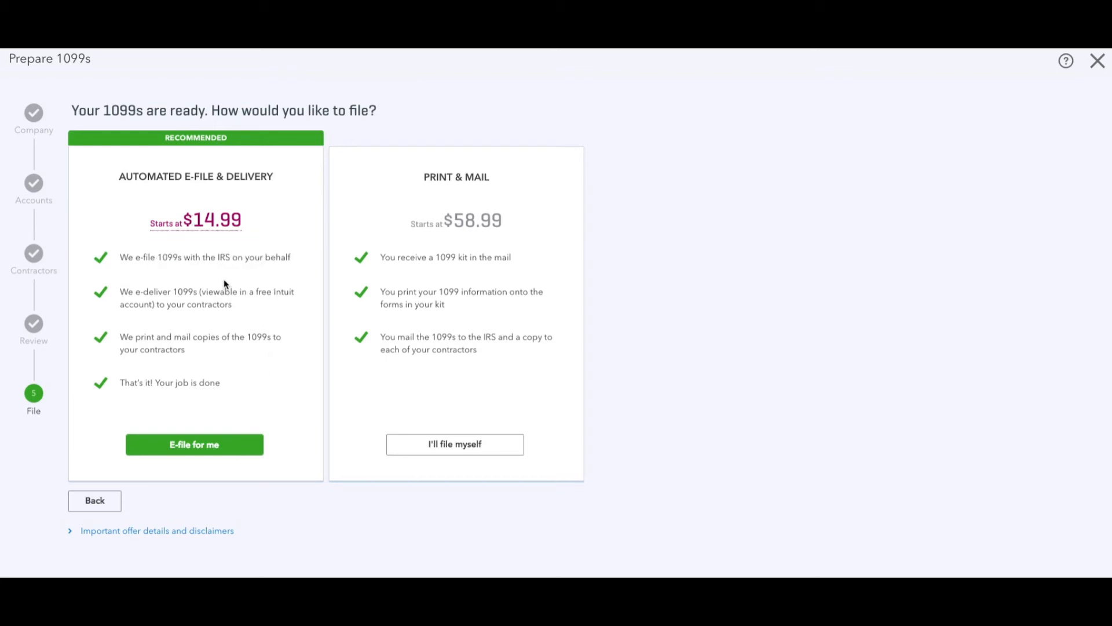
{"action": "mouse_move", "coordinate": [256, 380]}
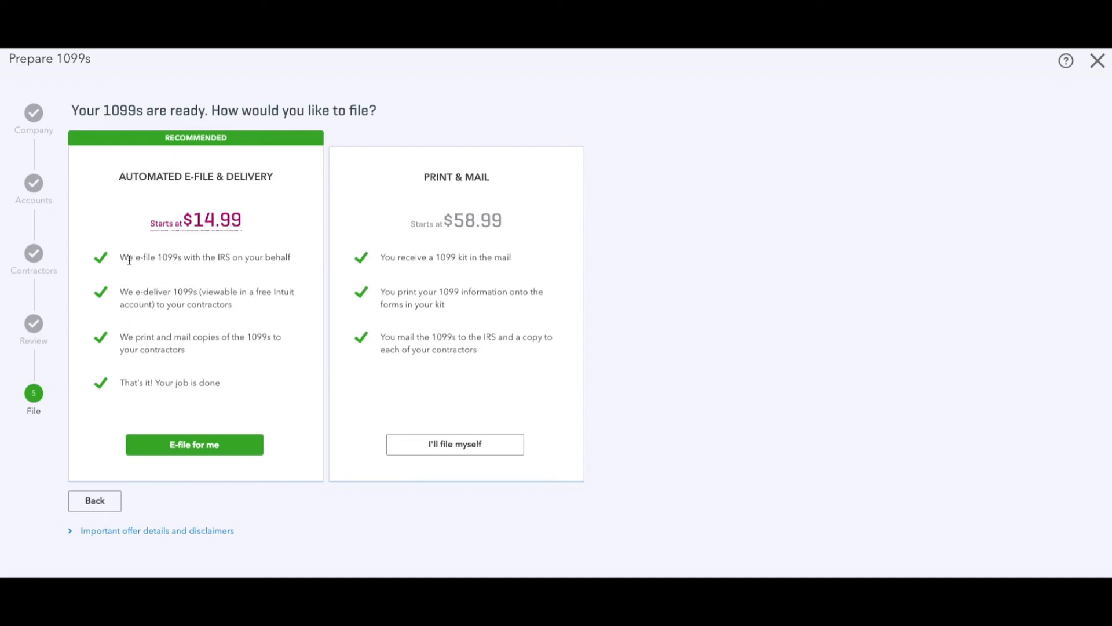
{"action": "mouse_move", "coordinate": [179, 259]}
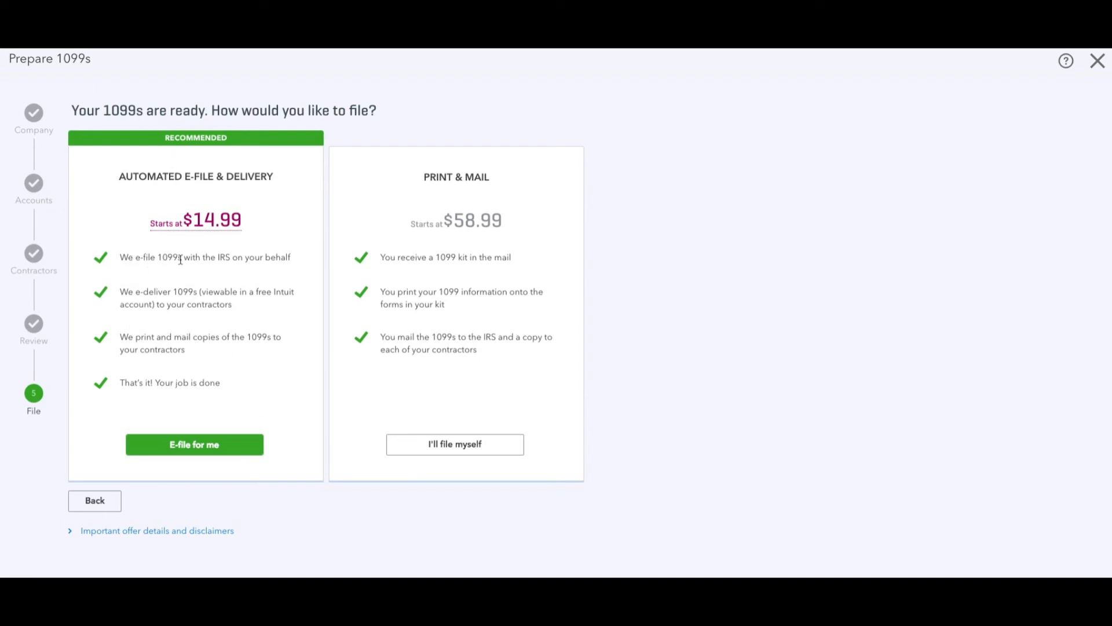
{"action": "mouse_move", "coordinate": [251, 259]}
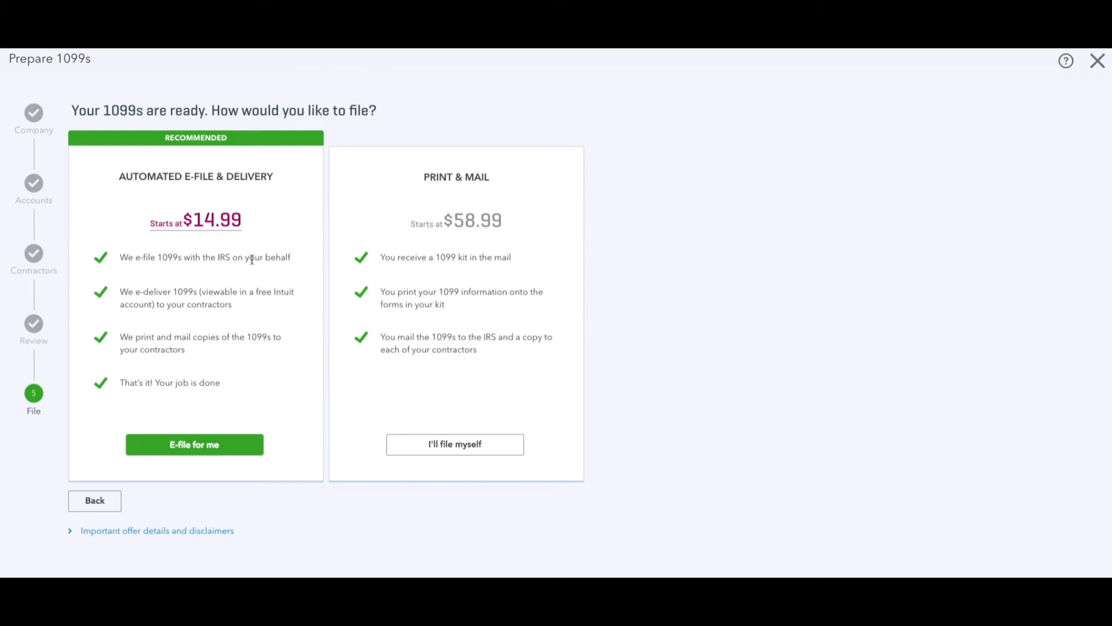
{"action": "mouse_move", "coordinate": [190, 292]}
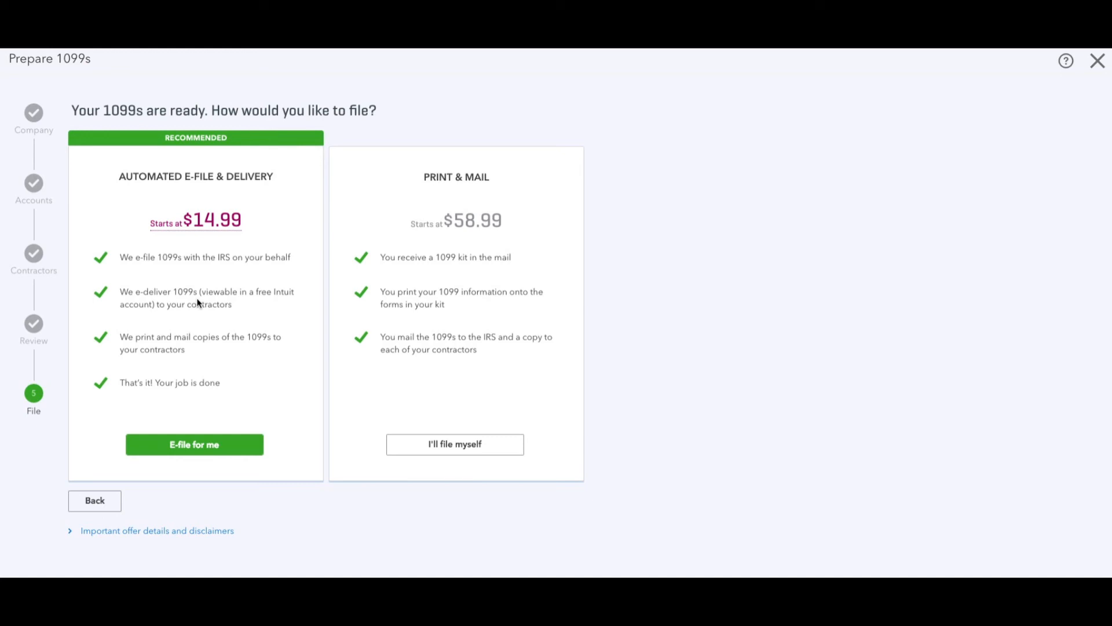
{"action": "mouse_move", "coordinate": [205, 306]}
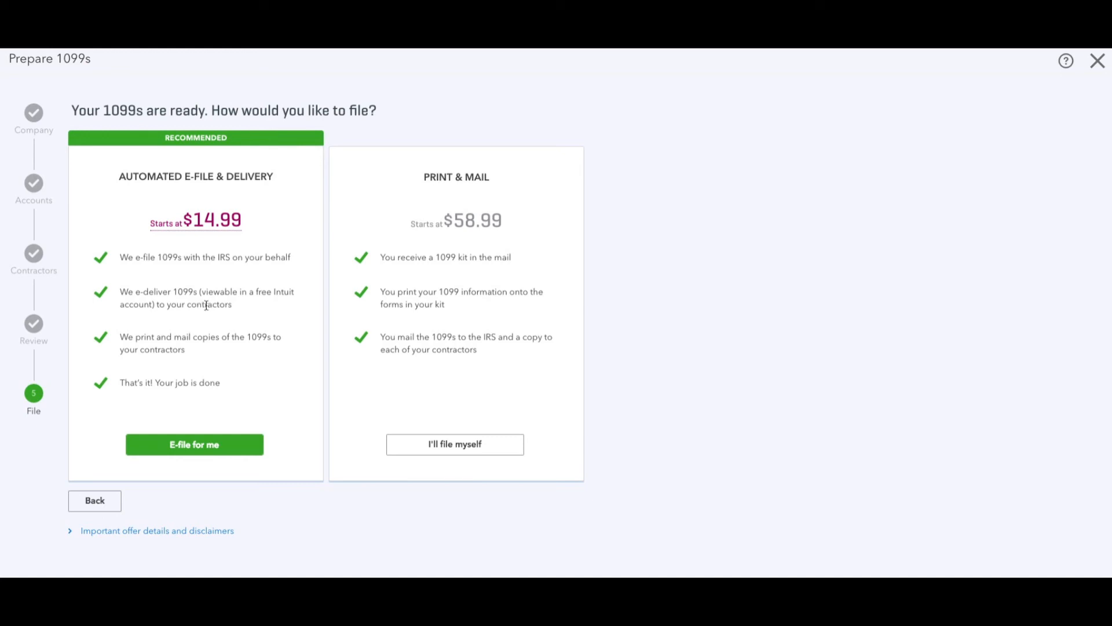
{"action": "mouse_move", "coordinate": [218, 363]}
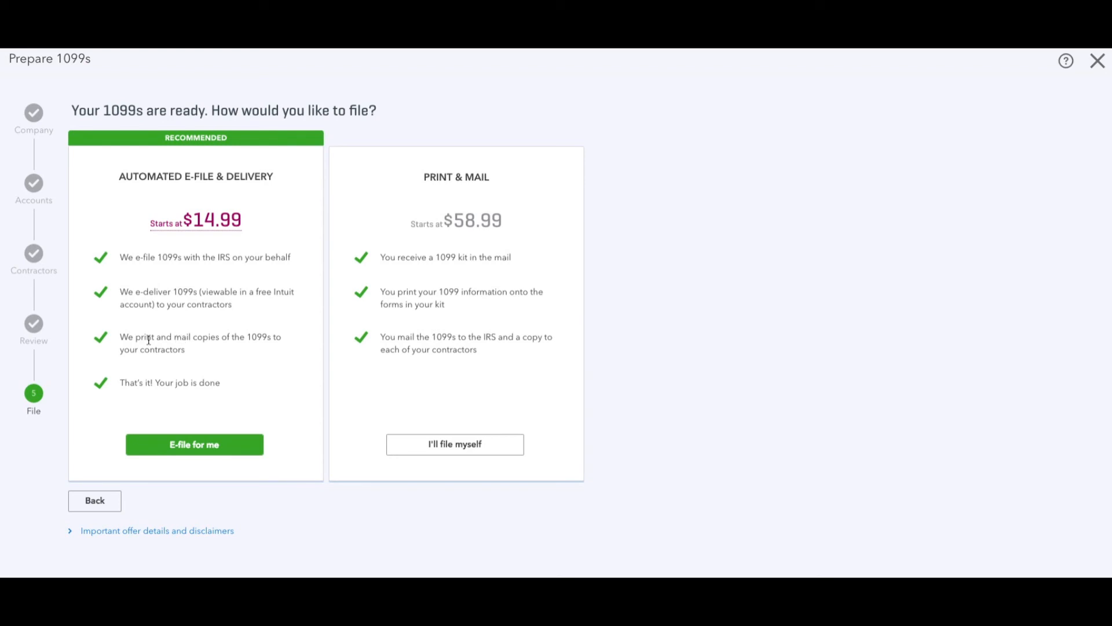
{"action": "mouse_move", "coordinate": [226, 350]}
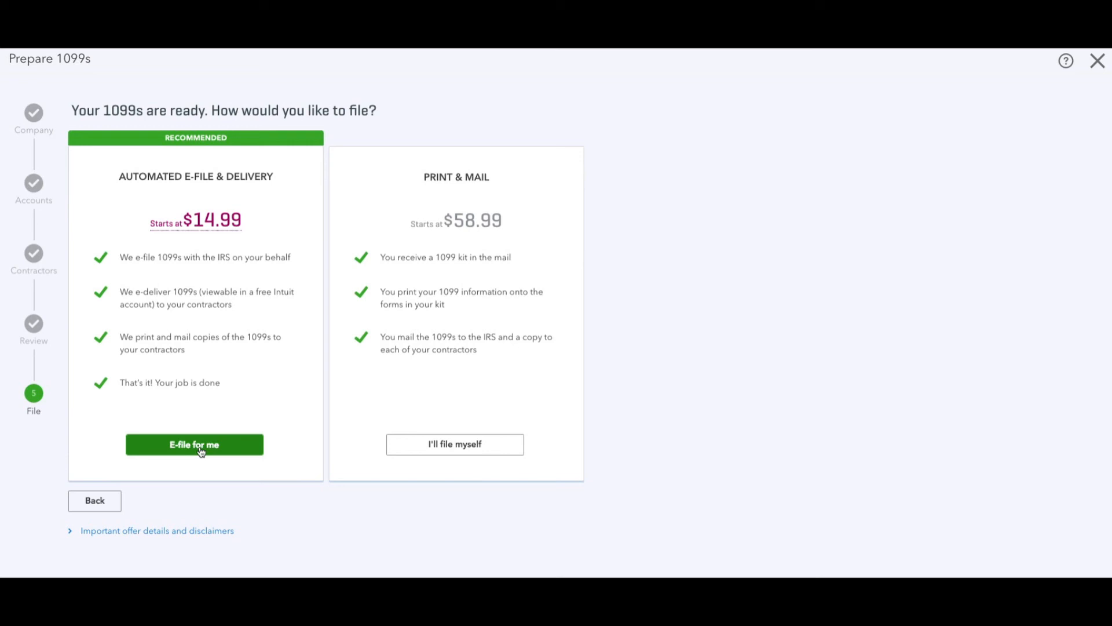
{"action": "mouse_move", "coordinate": [464, 221]}
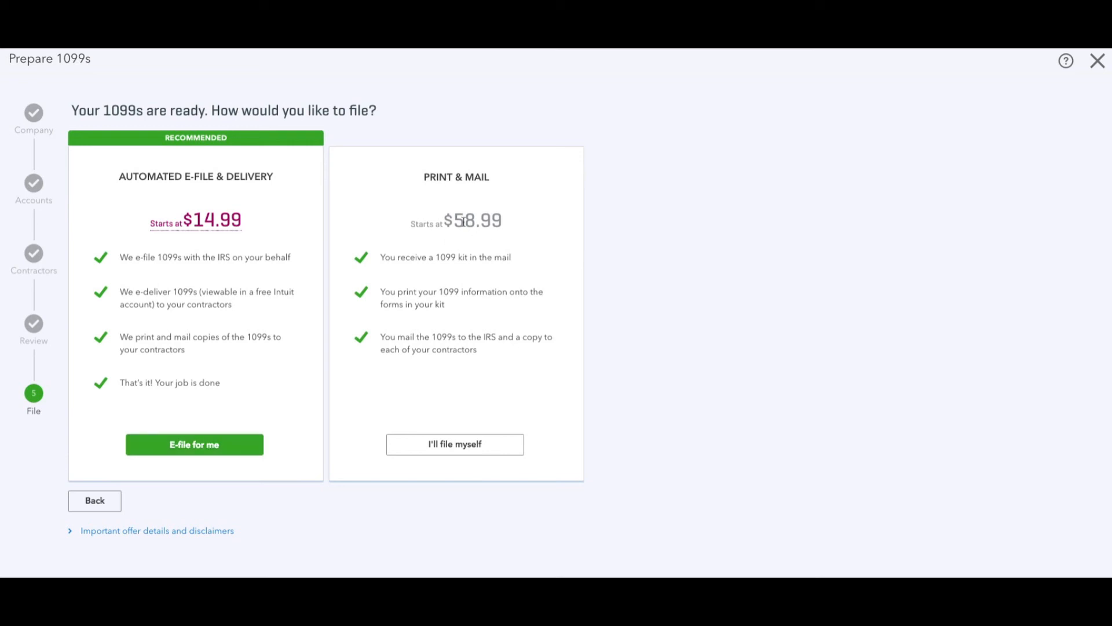
{"action": "mouse_move", "coordinate": [446, 288]}
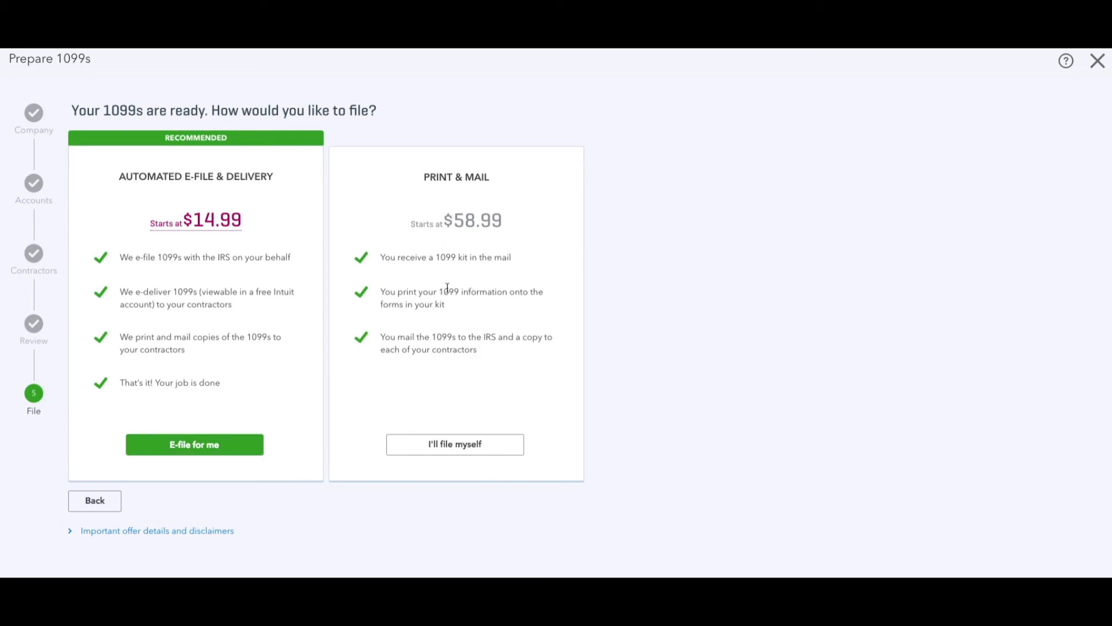
{"action": "mouse_move", "coordinate": [664, 326]}
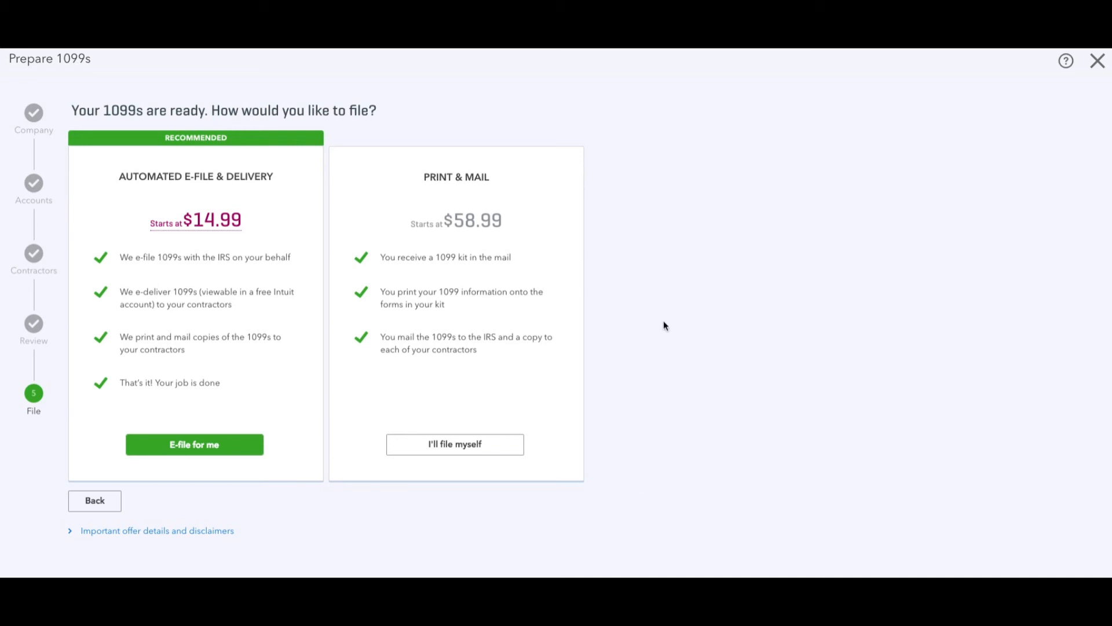